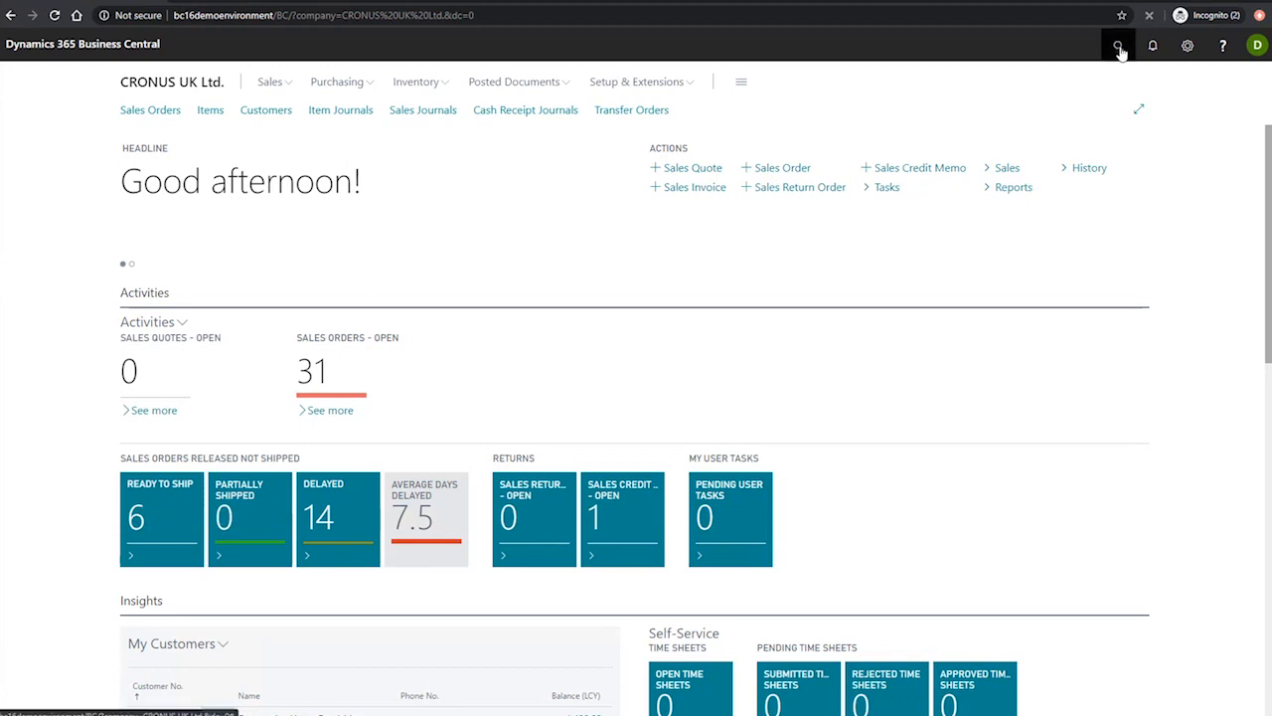
Step: Find The Cannon Group PLC in the Customers list and view its Invoicing section
left_click(1117, 44)
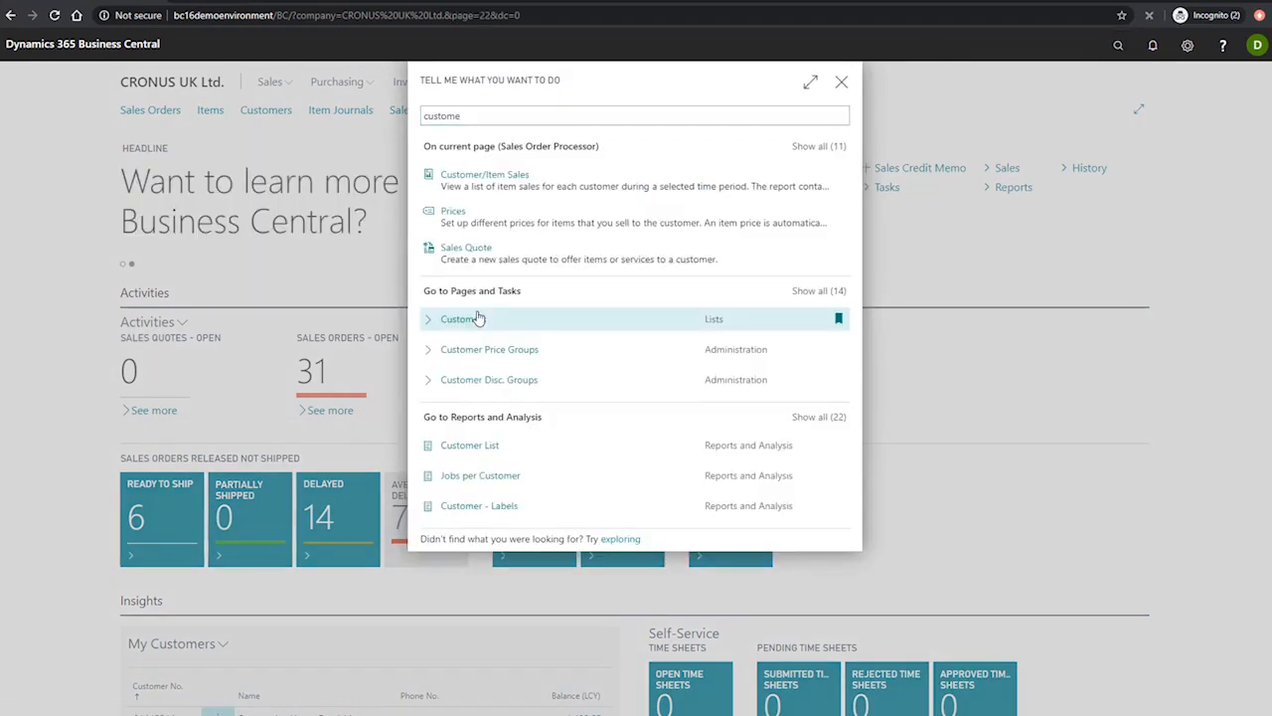
left_click(459, 318)
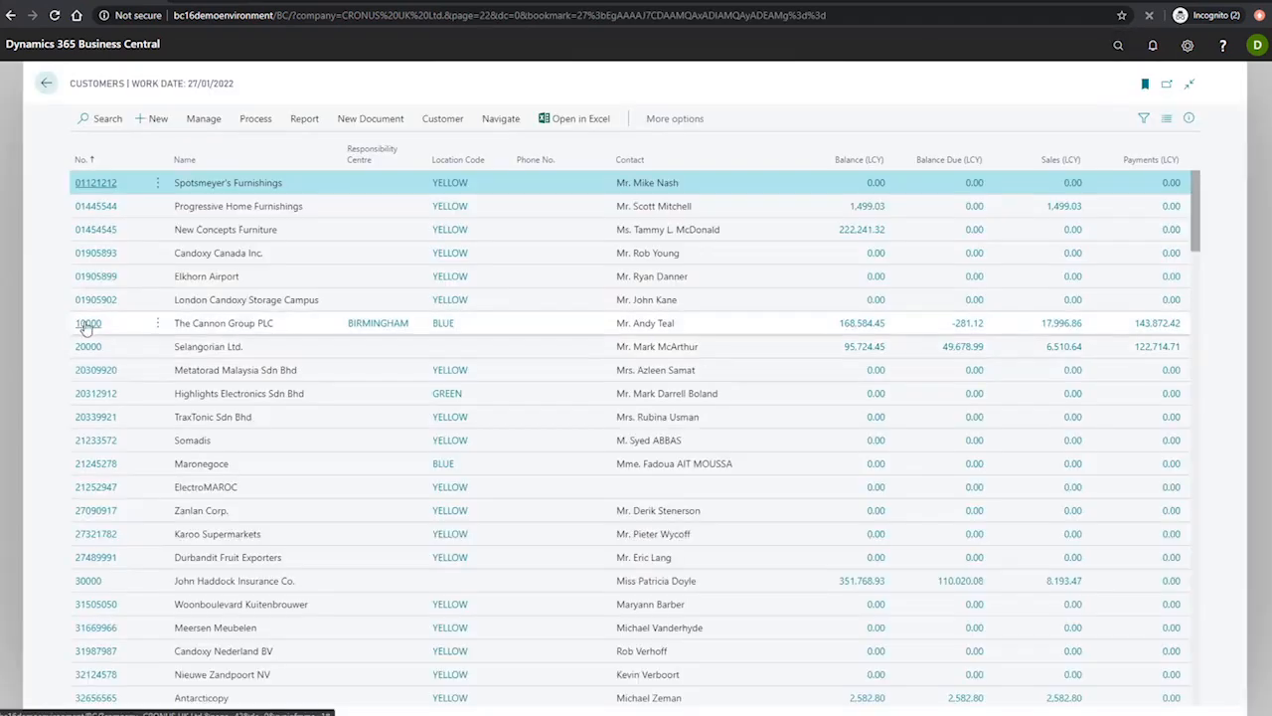
left_click(96, 322)
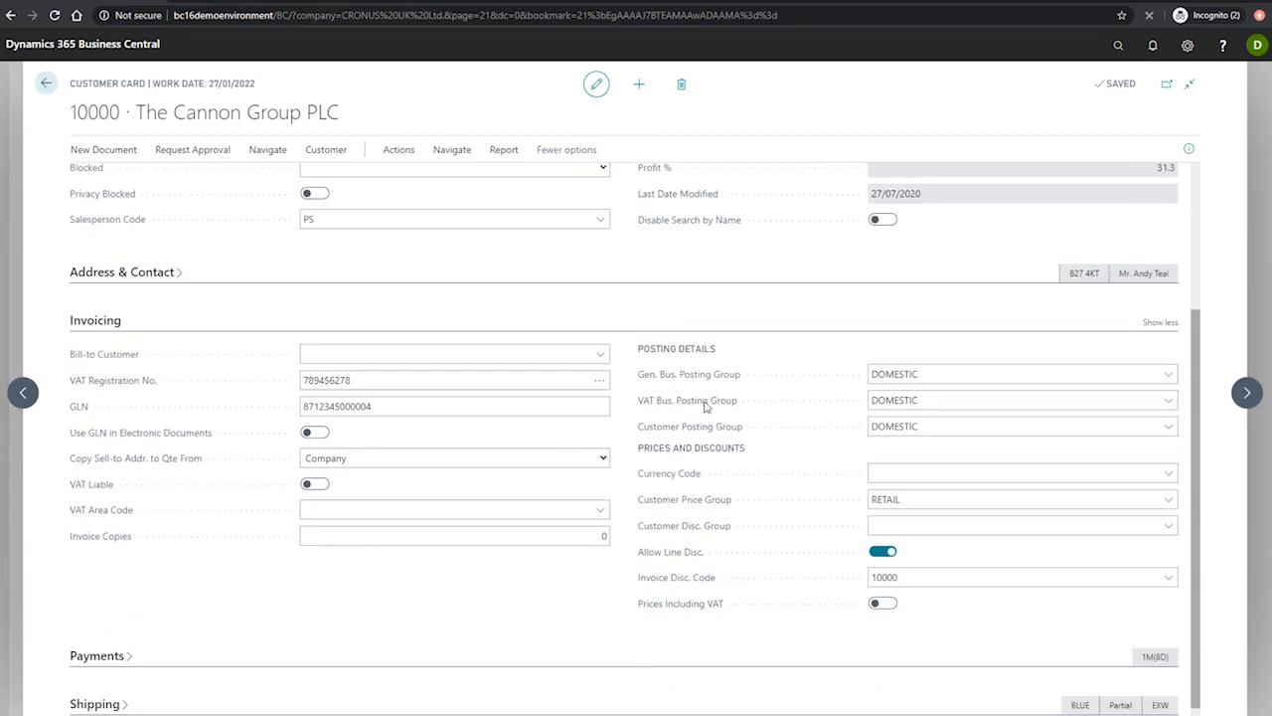
mouse_move(767, 604)
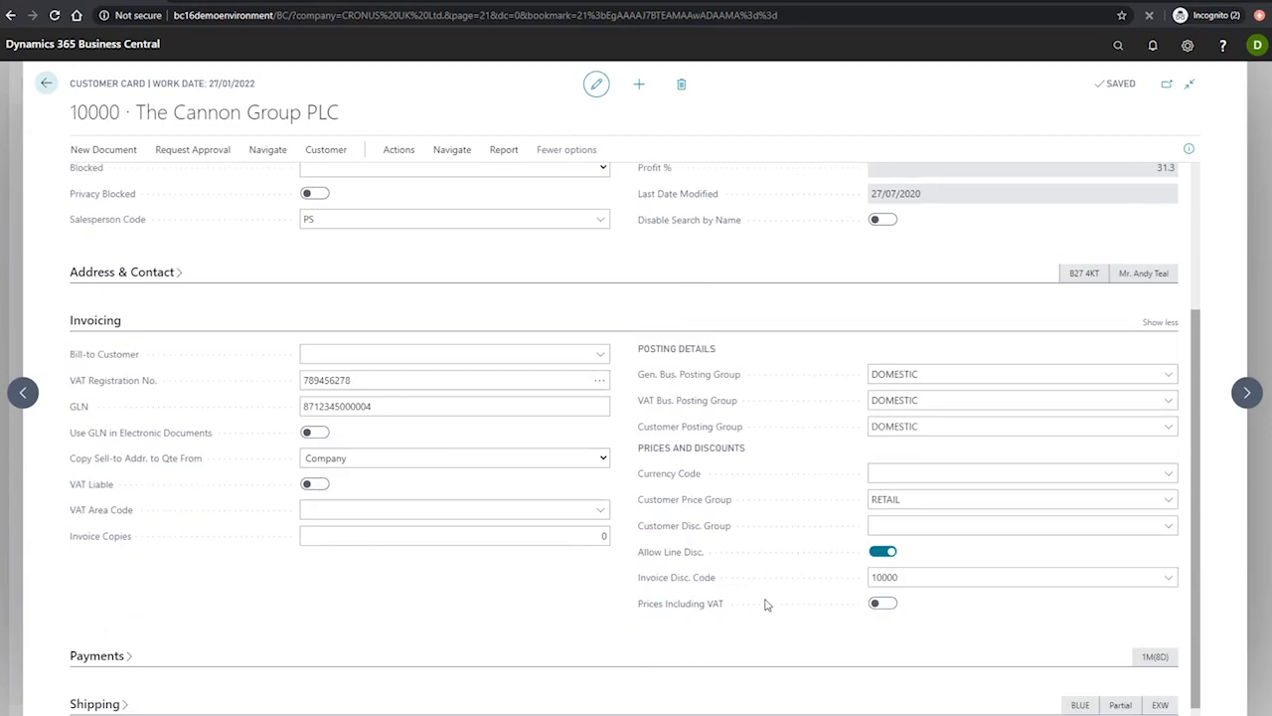
mouse_move(767, 582)
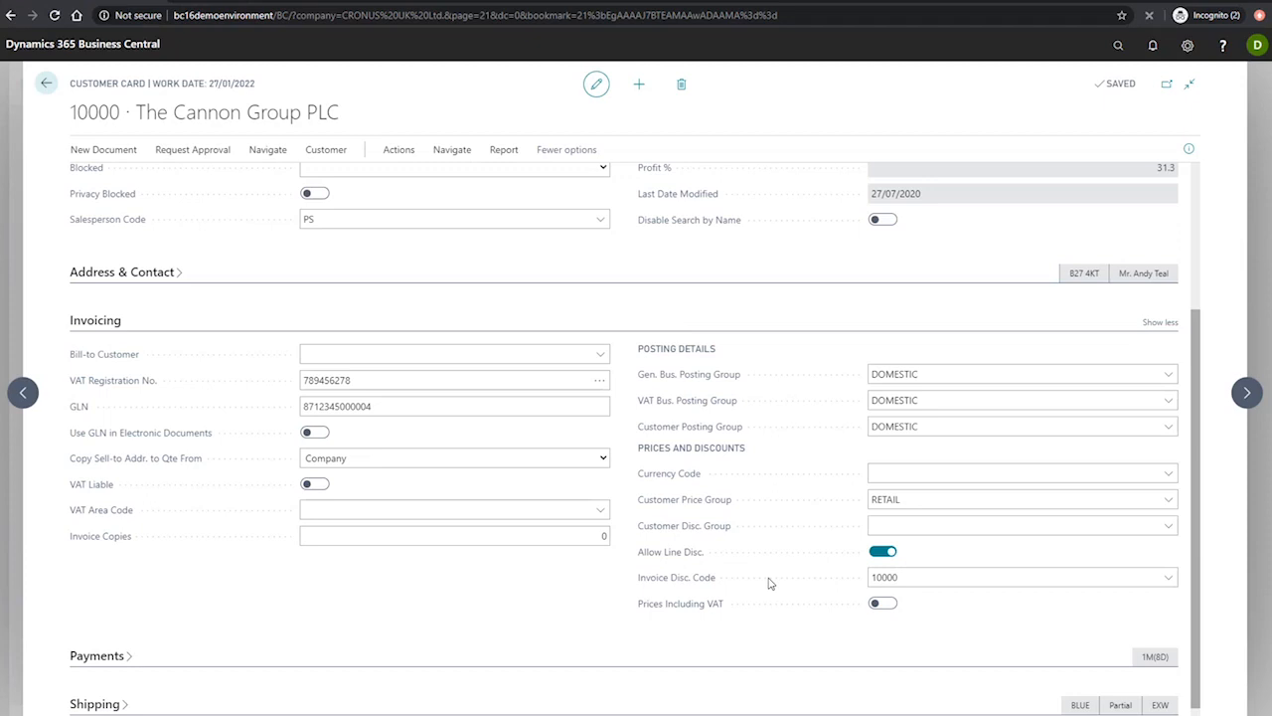
mouse_move(356, 267)
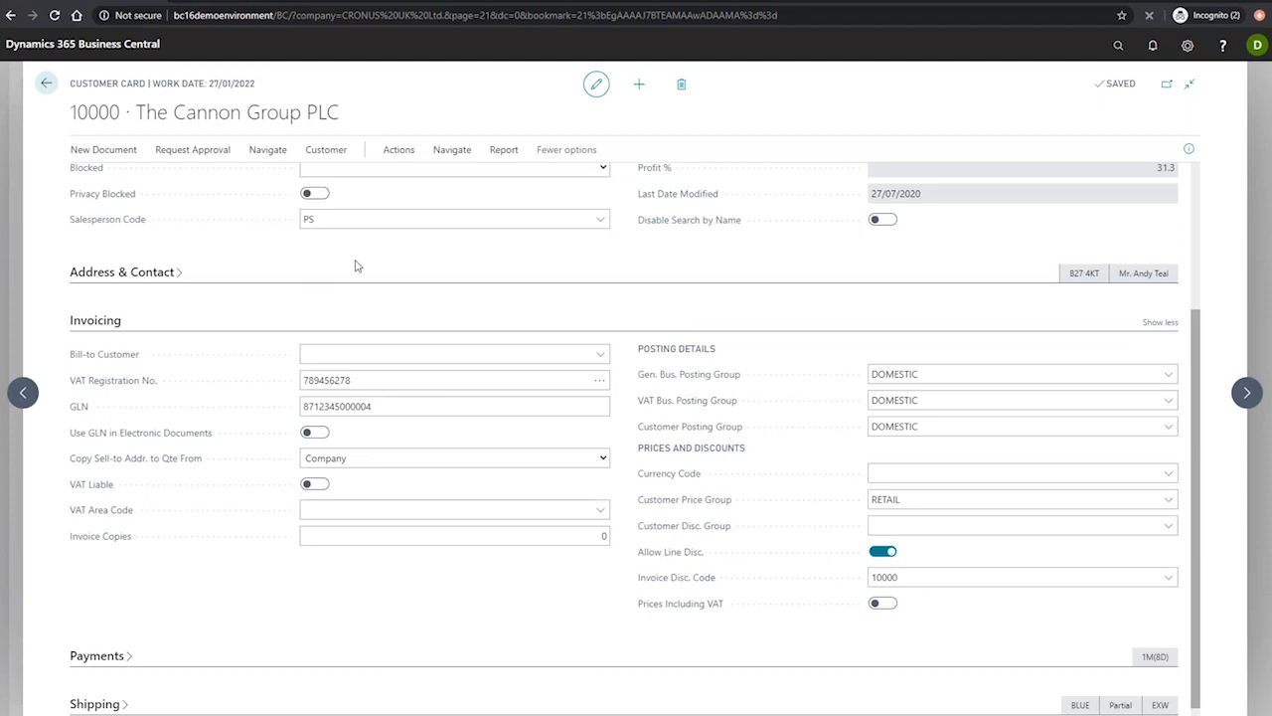
scroll("down", 3)
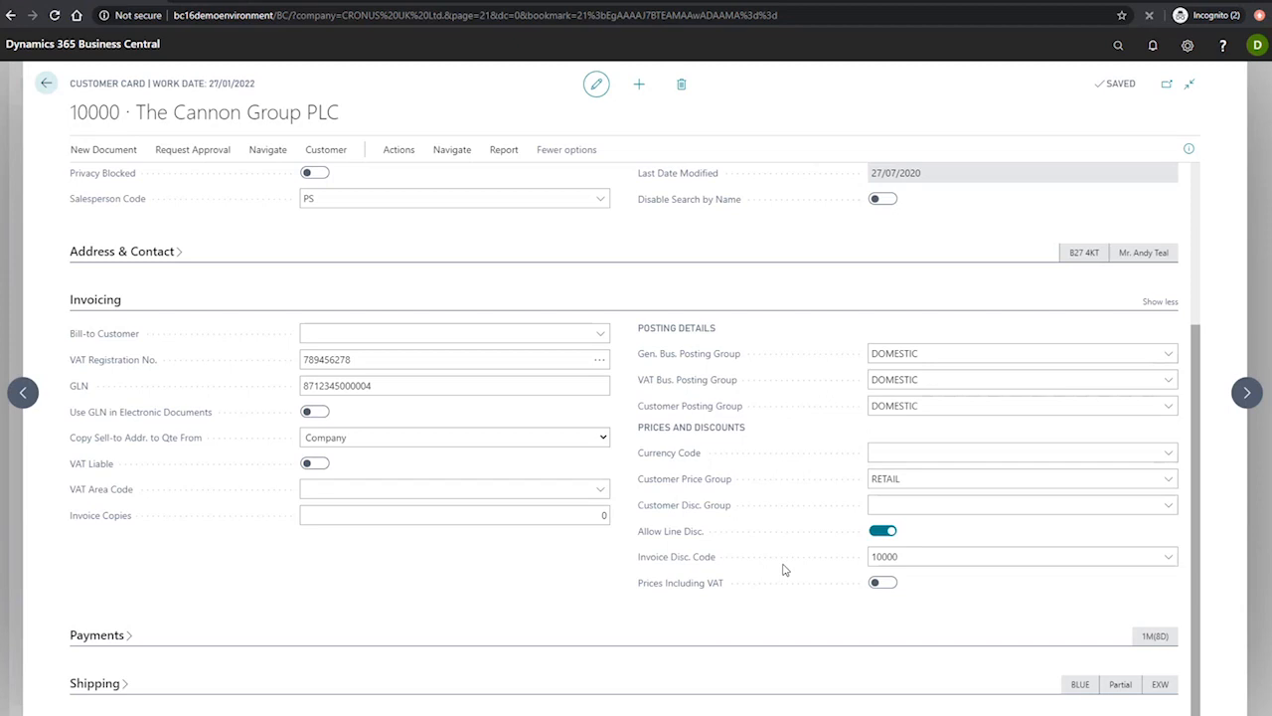
Step: Reach the customer's Invoice Discounts page via Navigate > Prices and Discounts
left_click(451, 149)
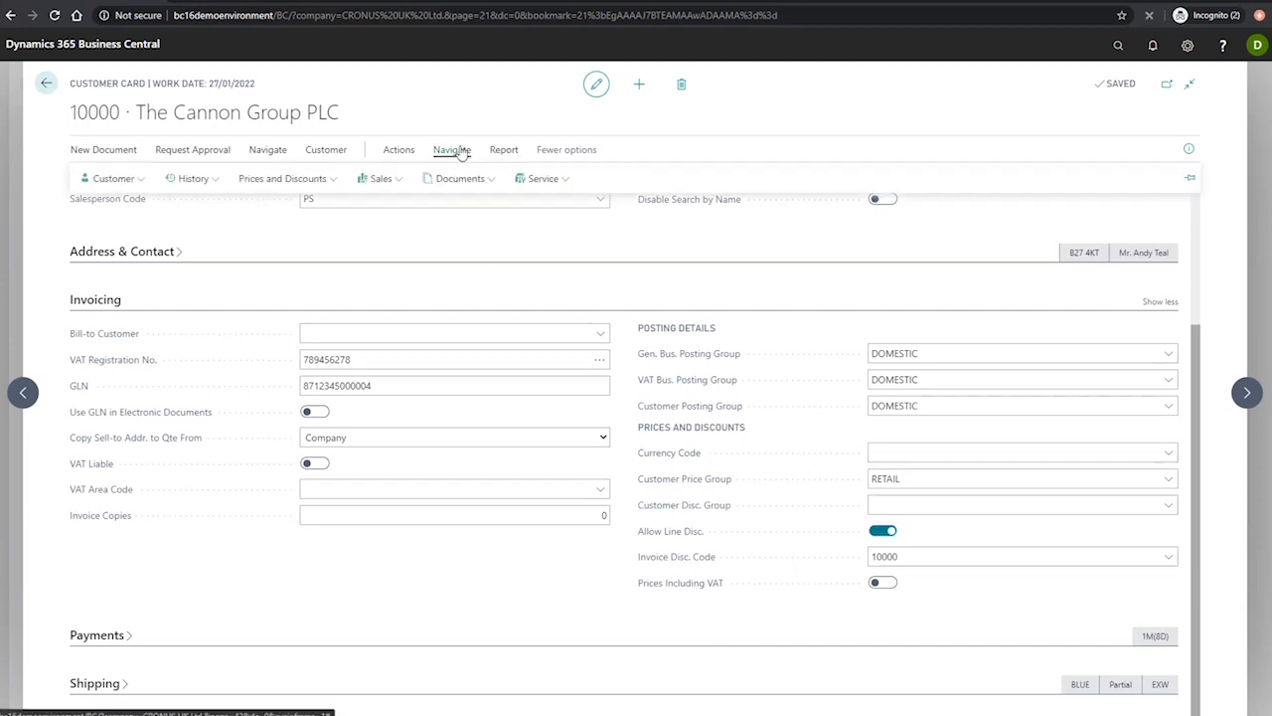
left_click(287, 179)
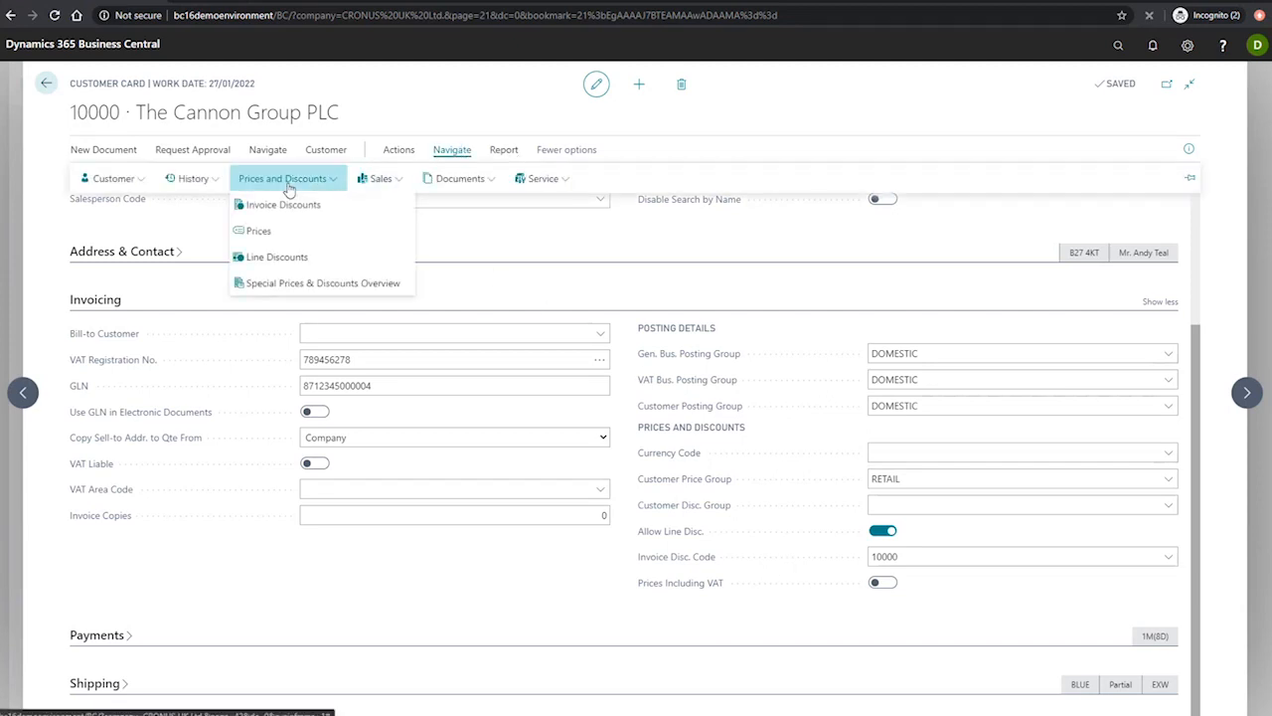
left_click(282, 203)
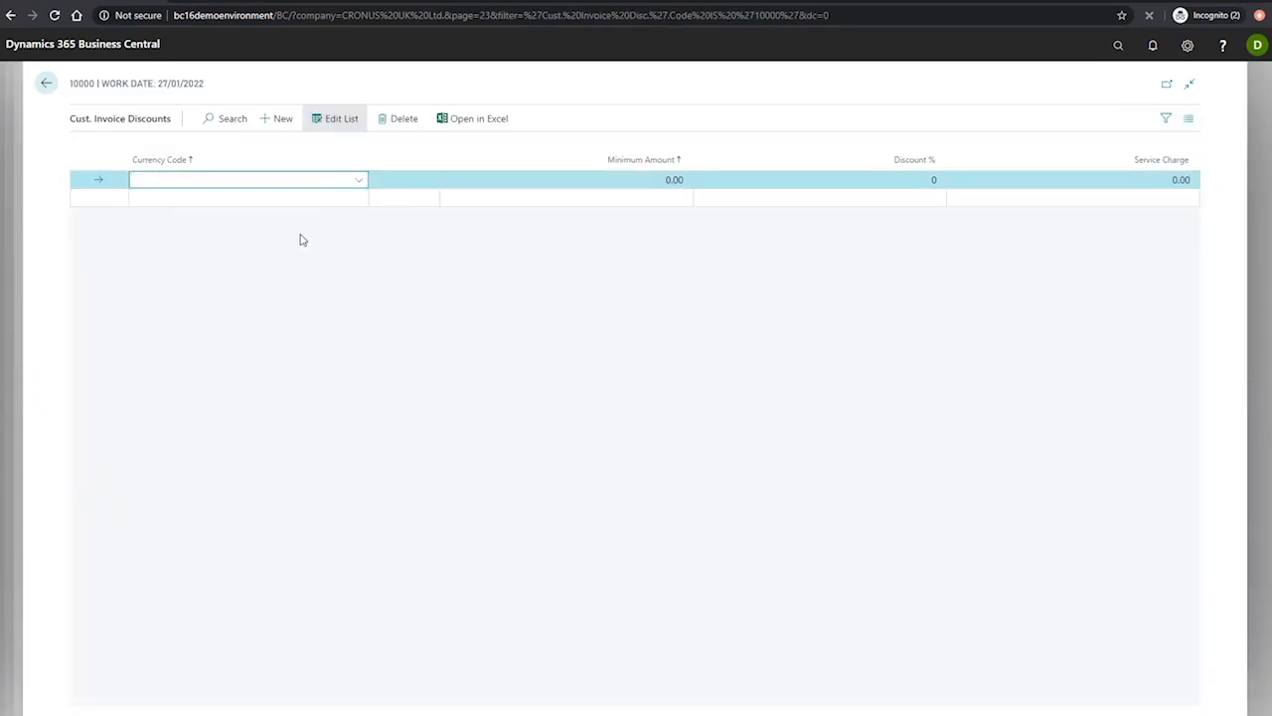
mouse_move(431, 318)
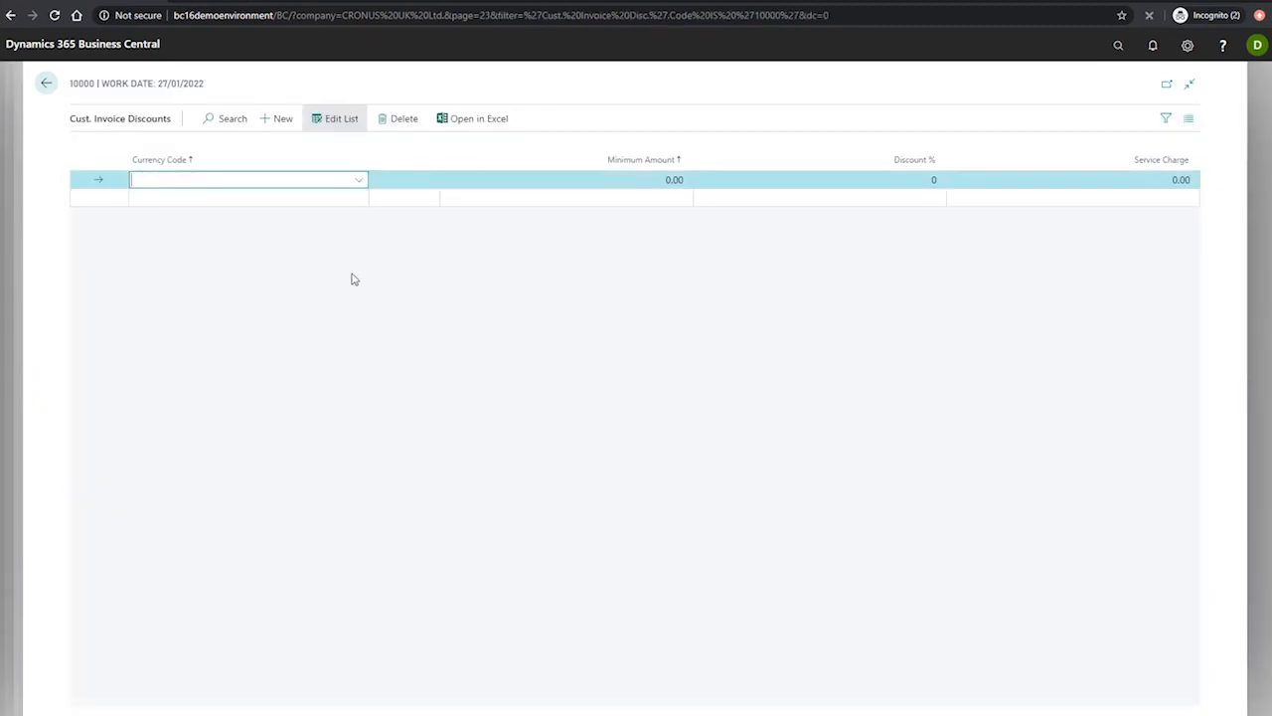
mouse_move(278, 266)
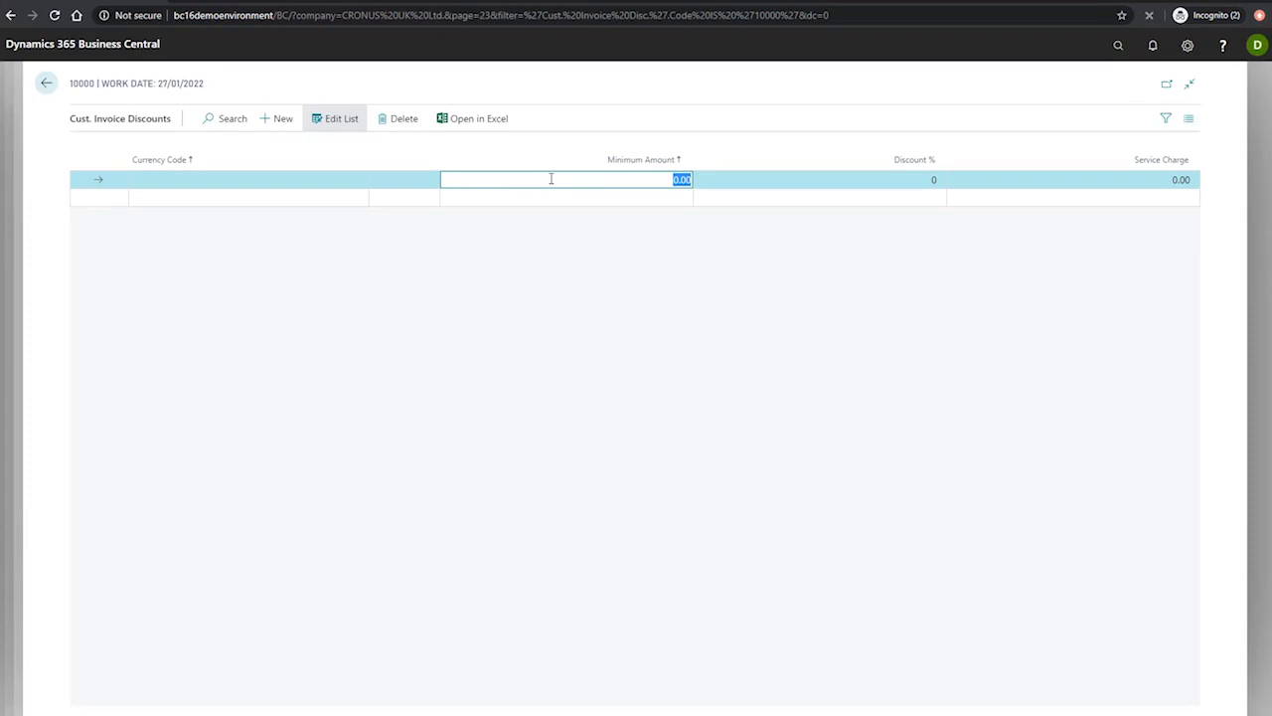
mouse_move(604, 261)
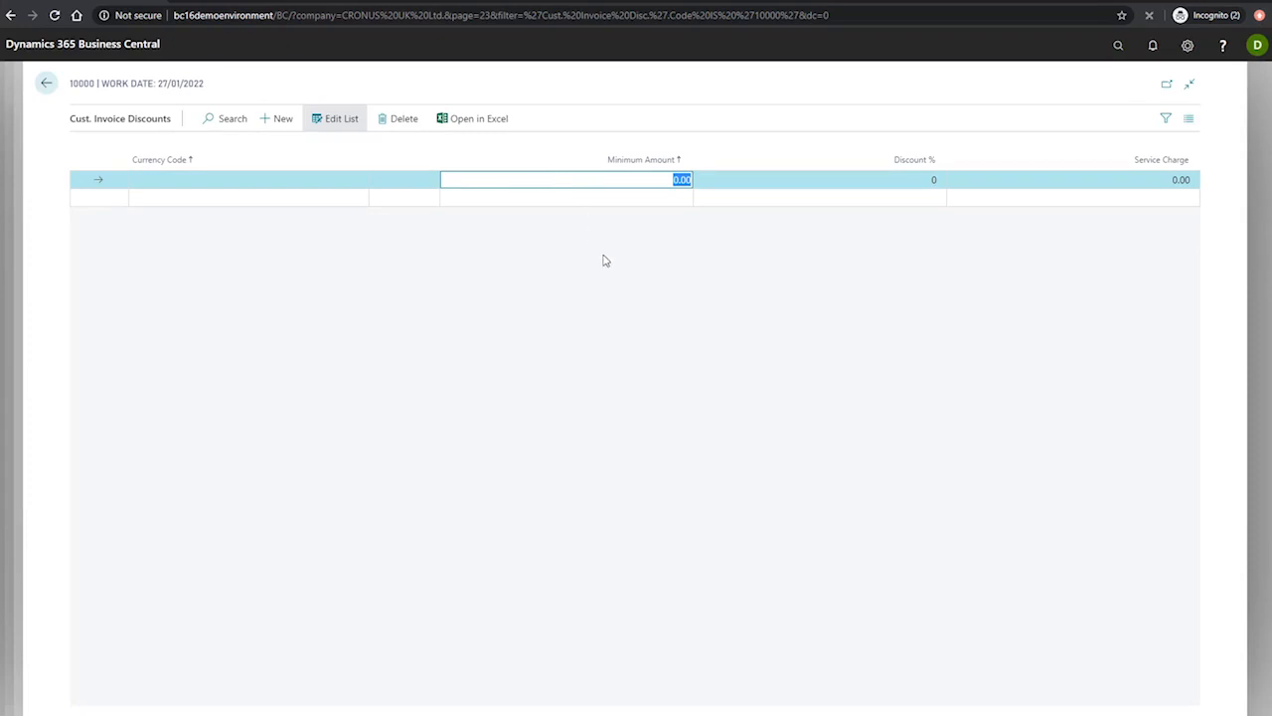
Step: Enter a discount line: Minimum Amount 1500, Discount % 4, Service Charge 10.00
type("1500")
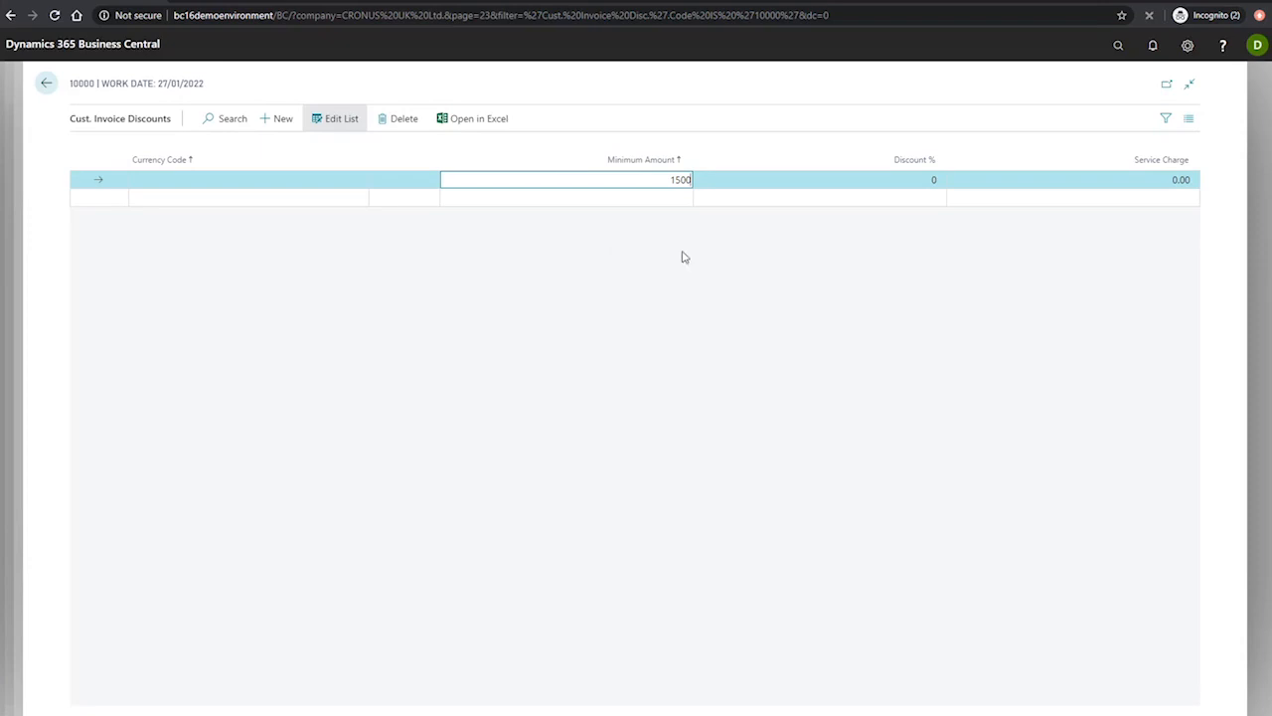
mouse_move(894, 247)
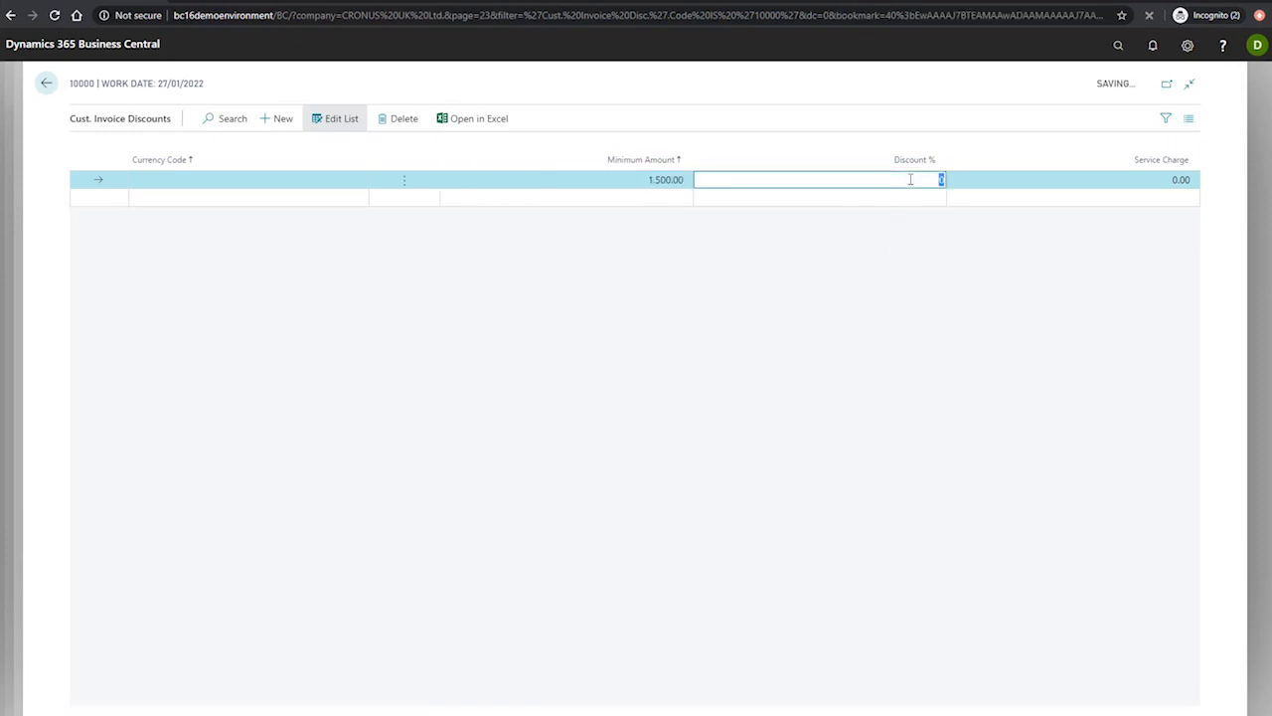
type("4")
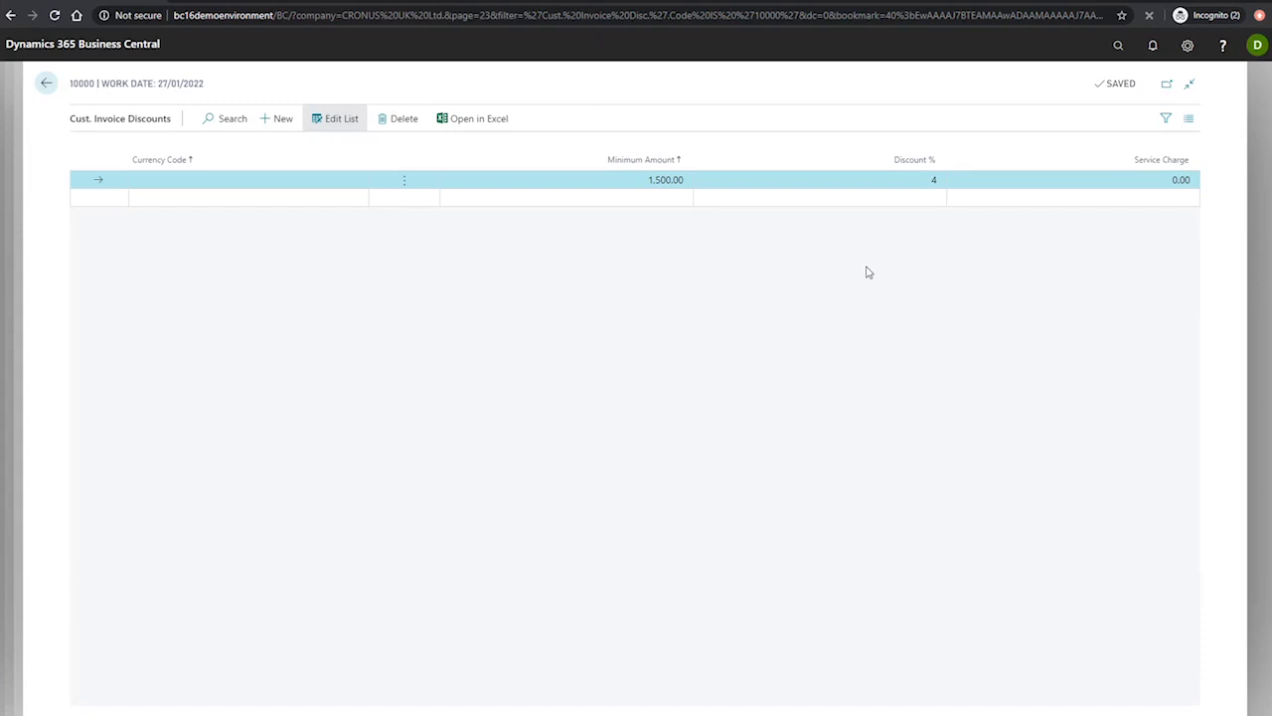
mouse_move(1006, 267)
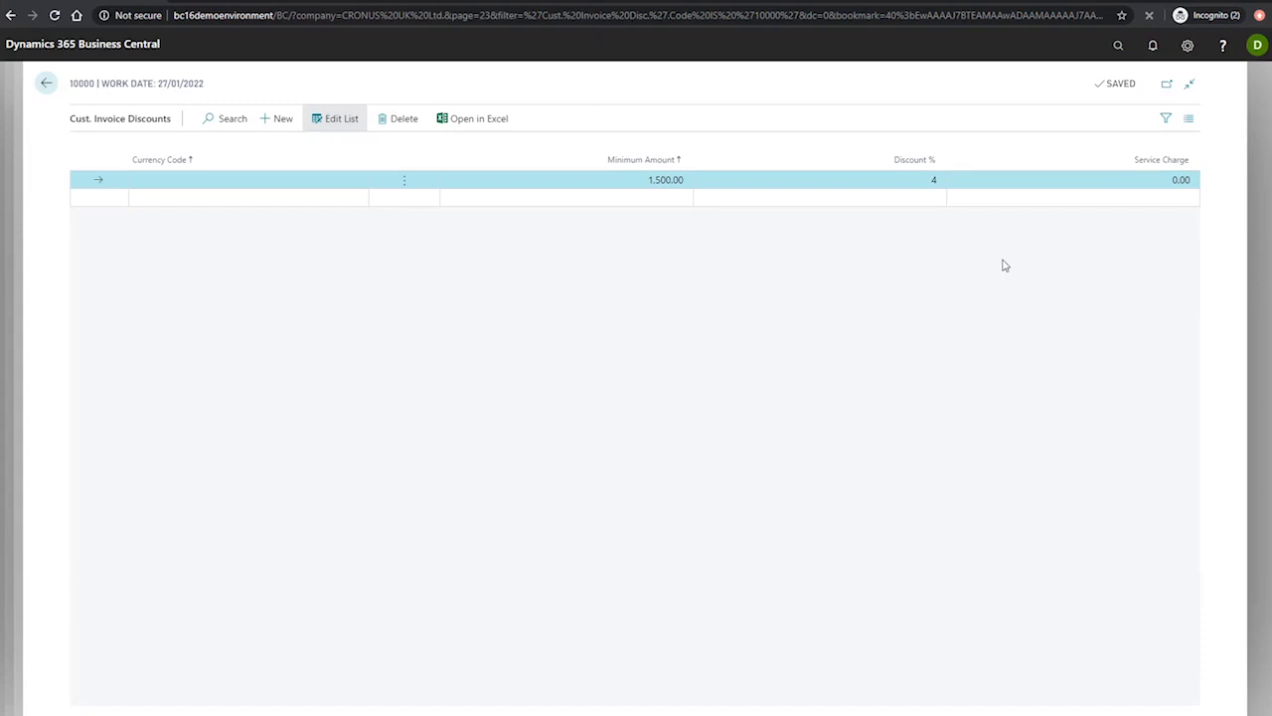
mouse_move(1013, 257)
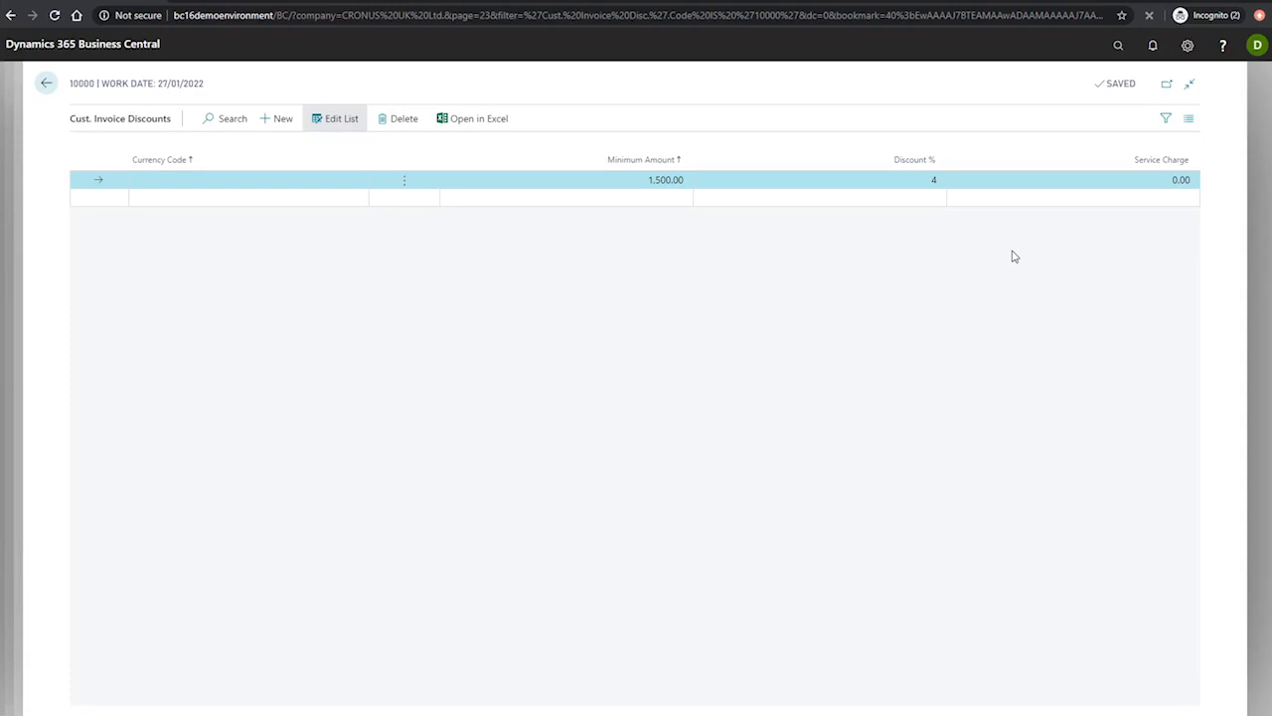
left_click(1074, 179)
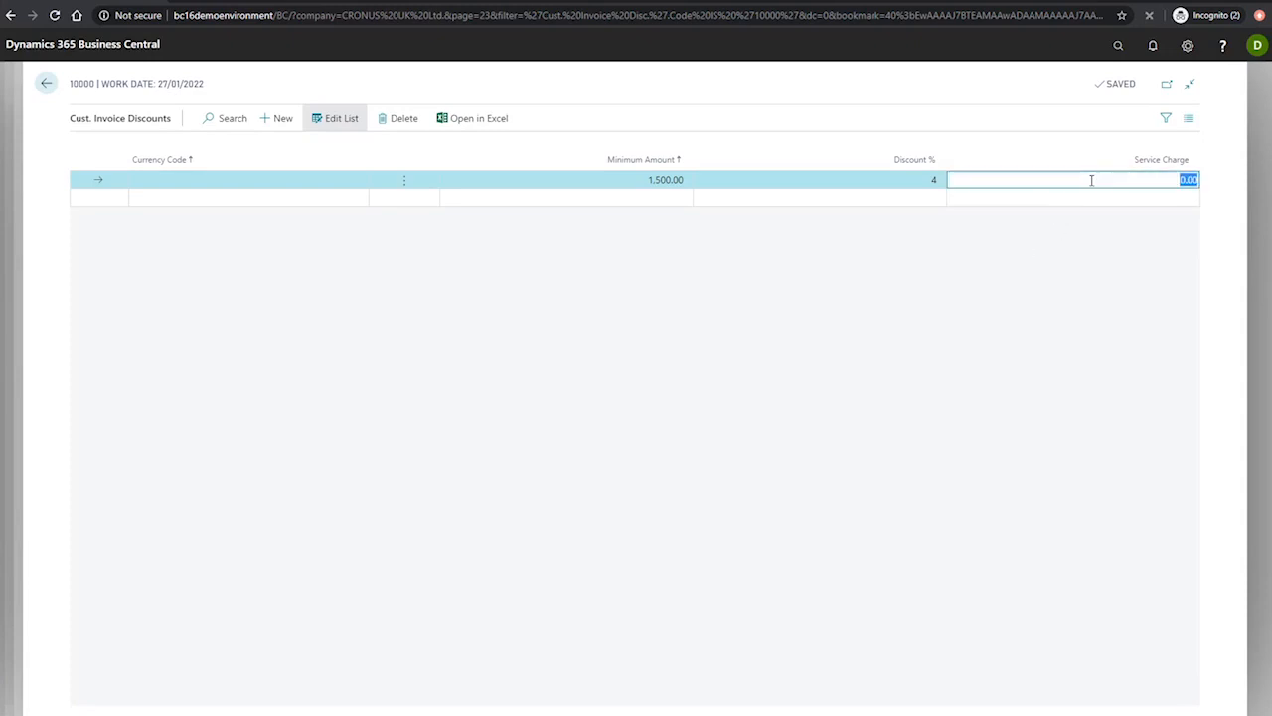
type("10.00")
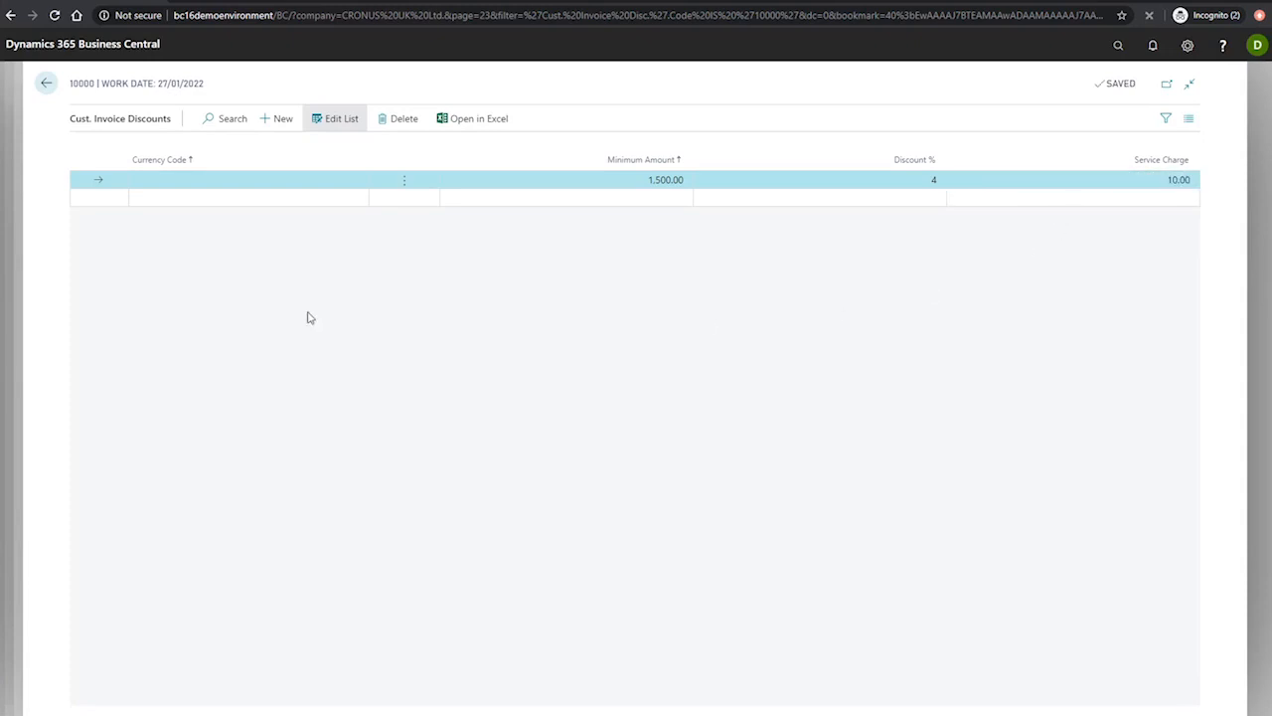
mouse_move(63, 100)
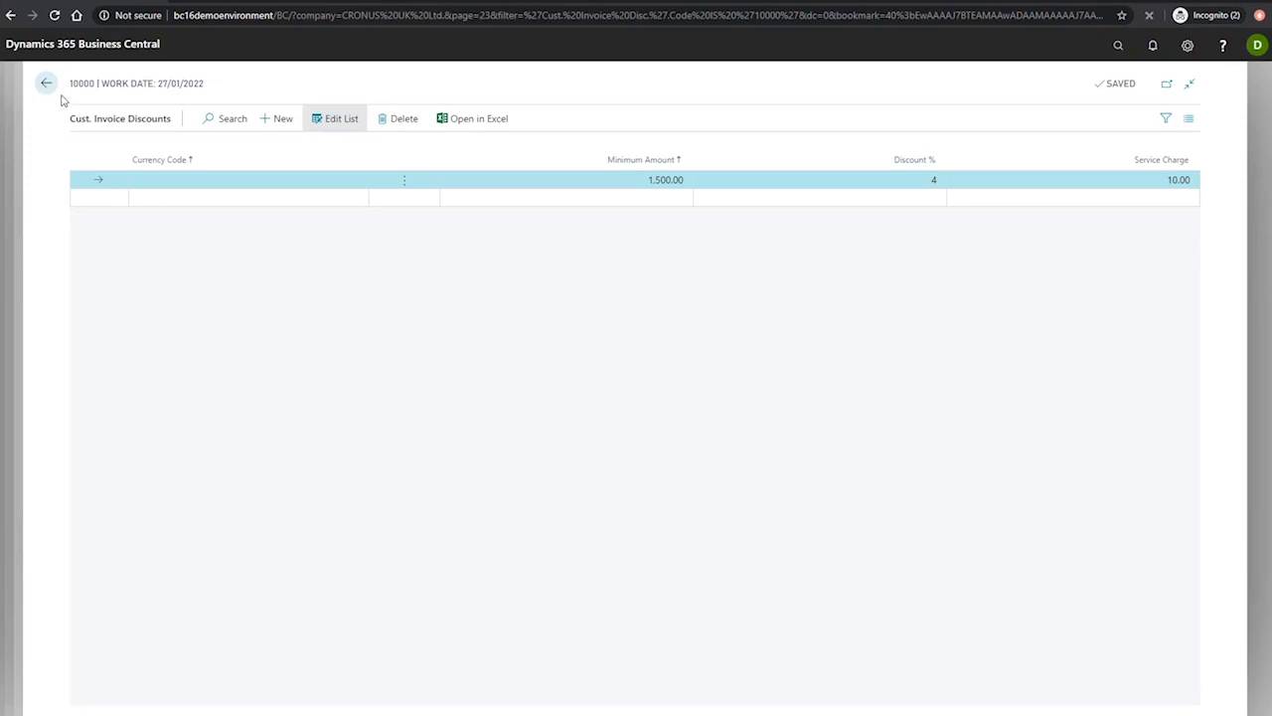
Step: Start a new sales order from the home page for customer 10000
left_click(45, 83)
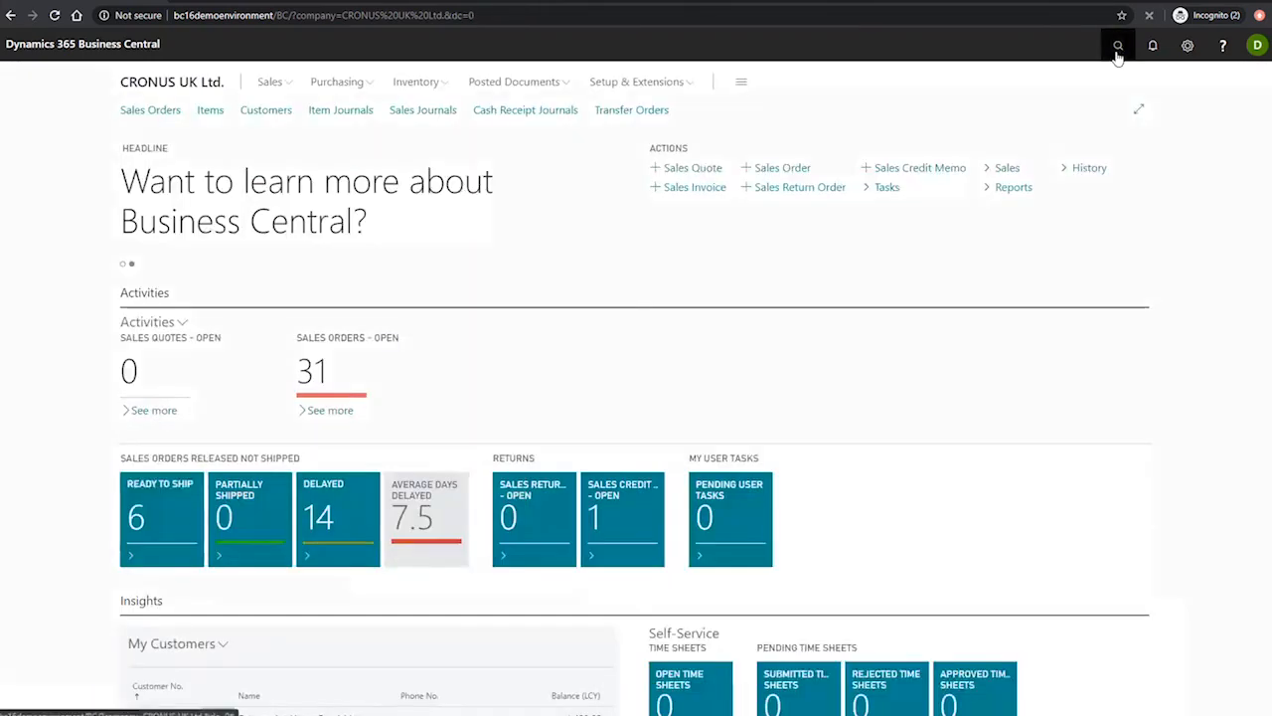
left_click(1117, 44)
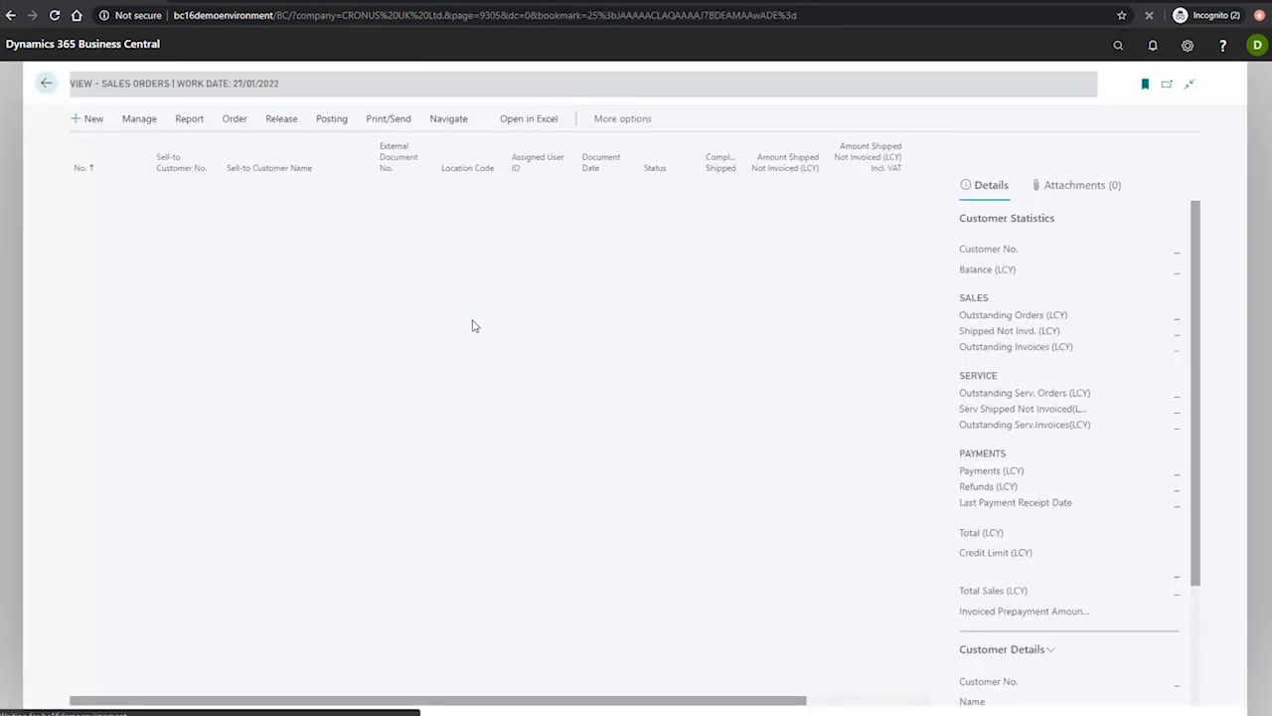
left_click(88, 119)
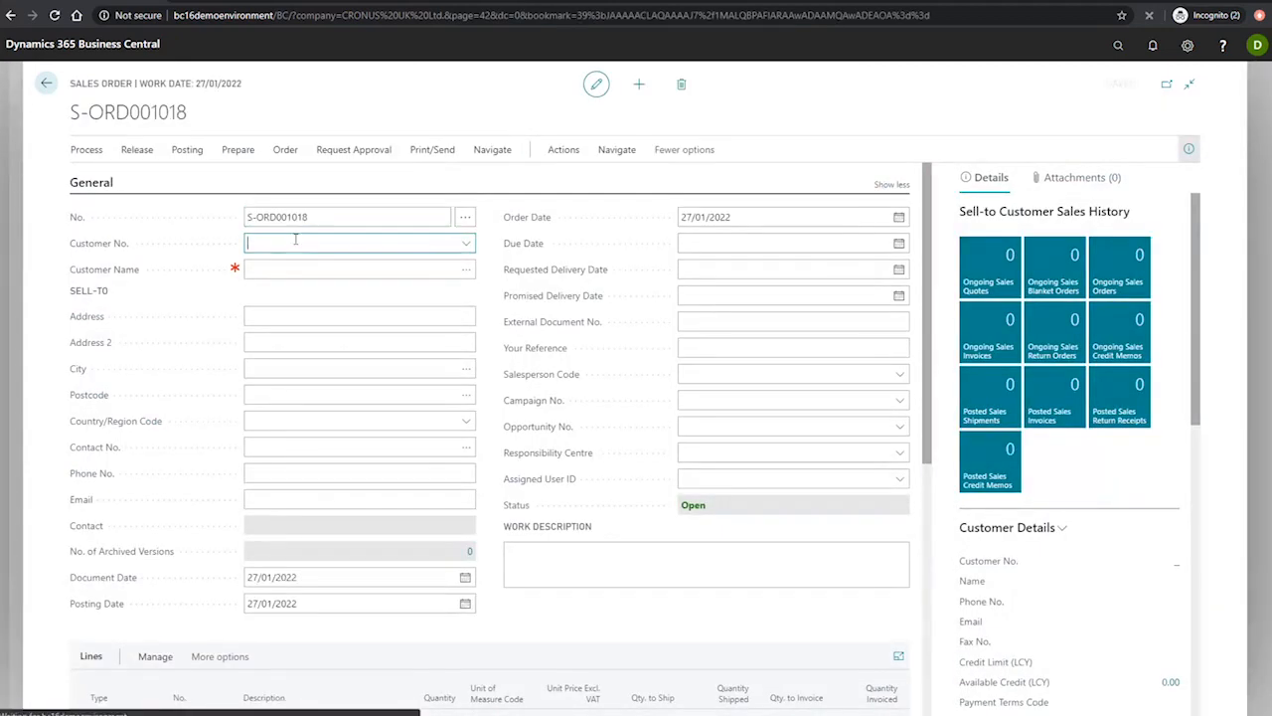
type("1000")
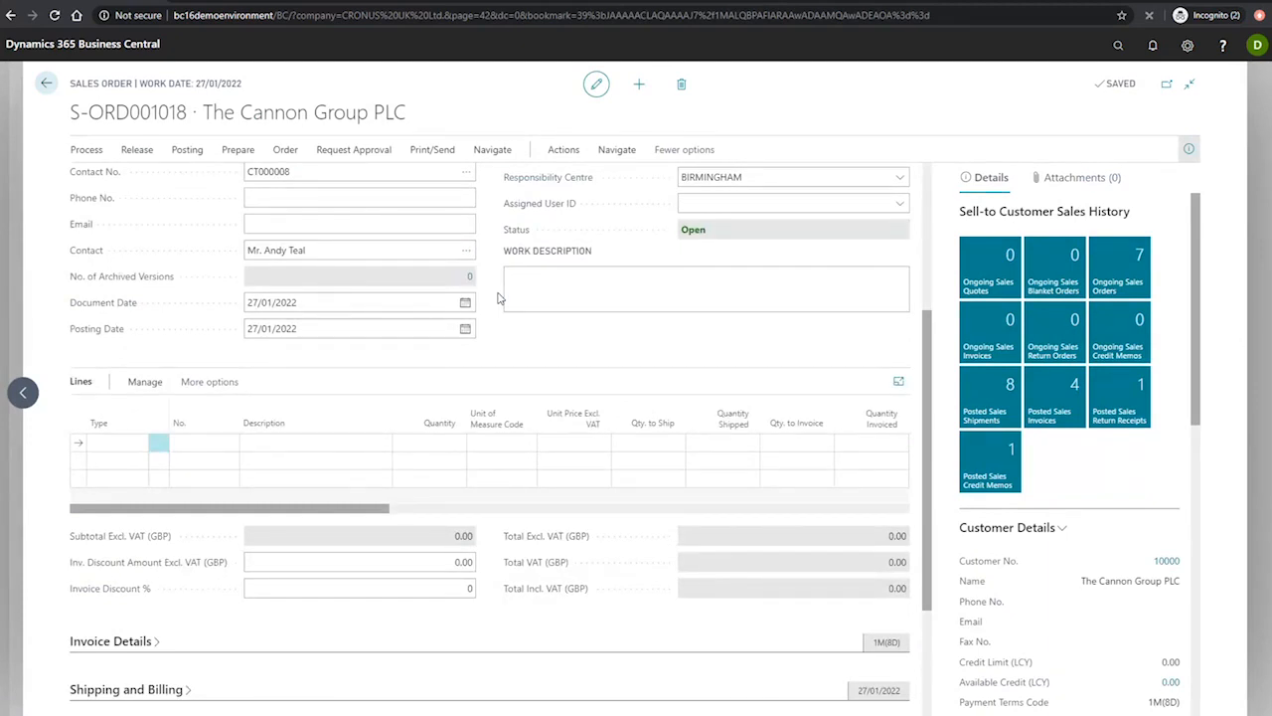
Step: Add an item line for 1900-S PARIS Guest Chair, black with quantity 15
left_click(119, 441)
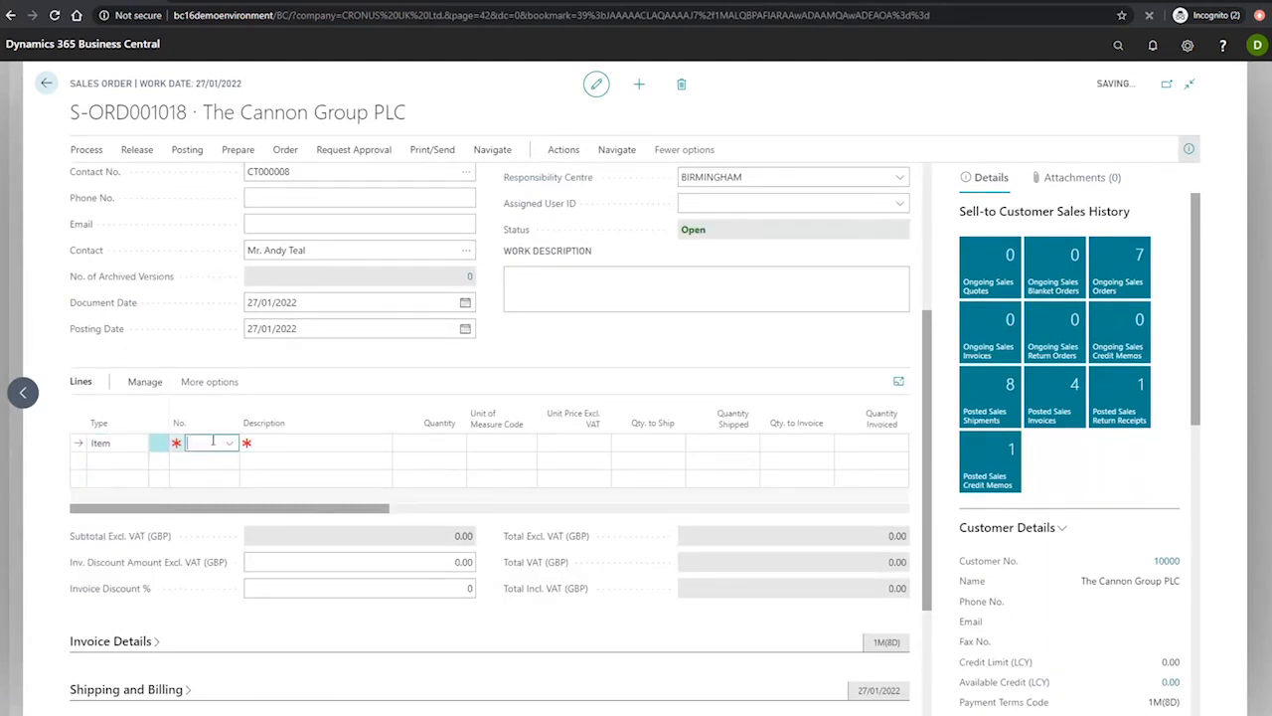
type("1900")
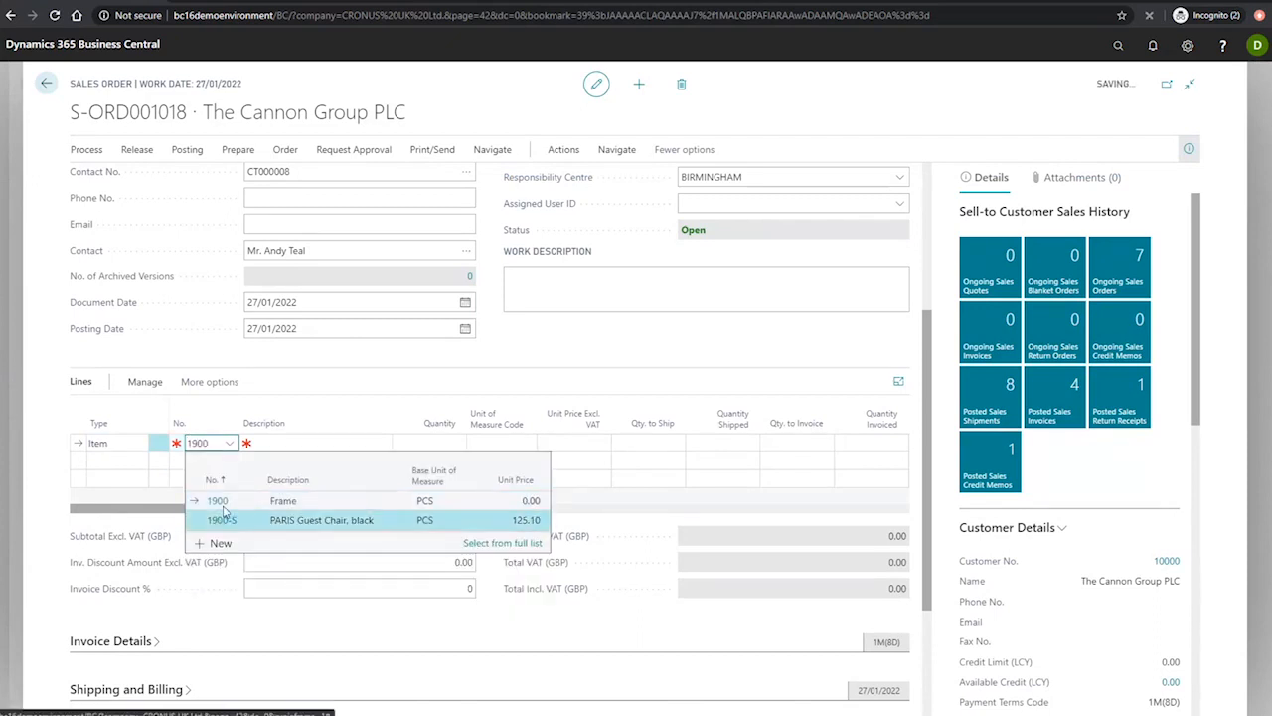
left_click(222, 521)
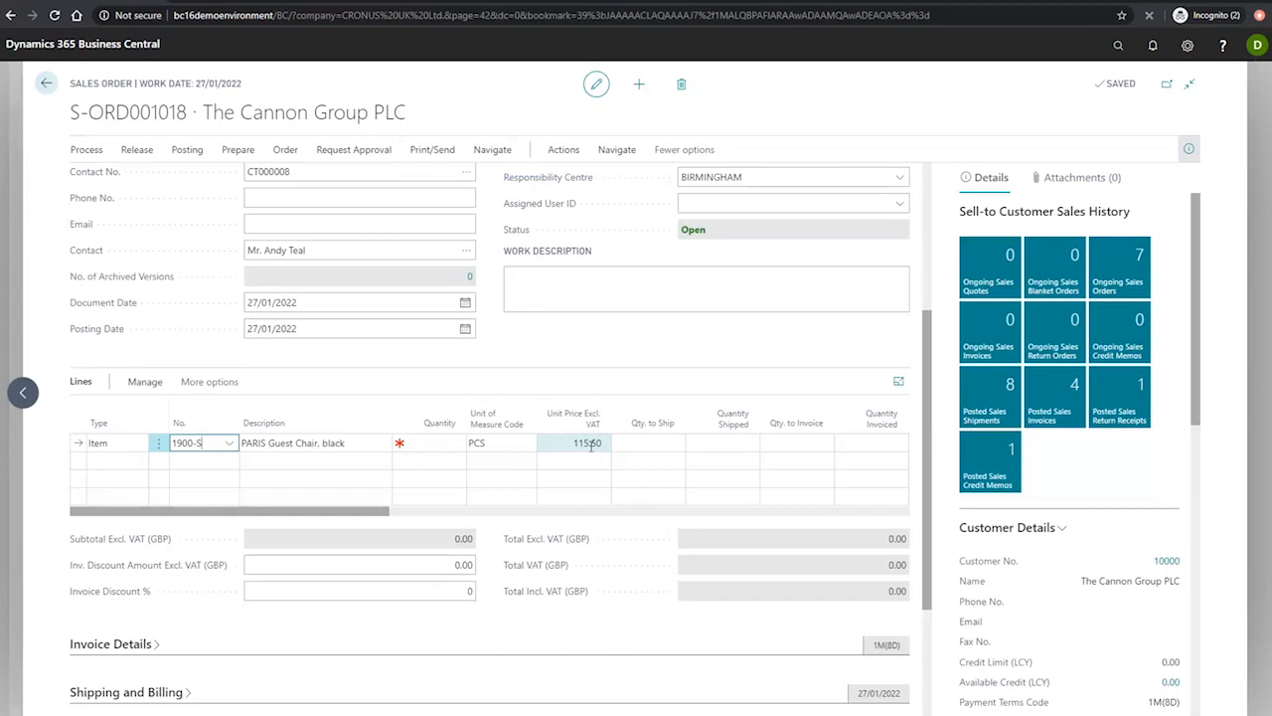
left_click(437, 442)
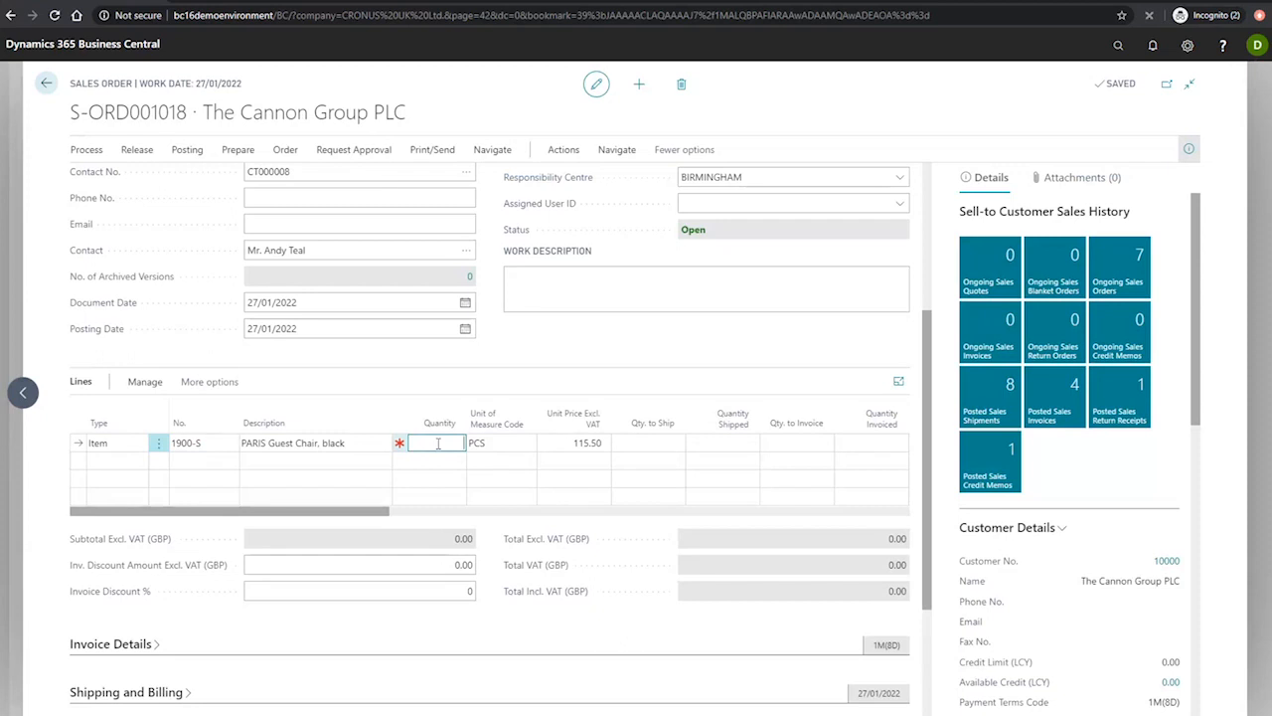
type("15")
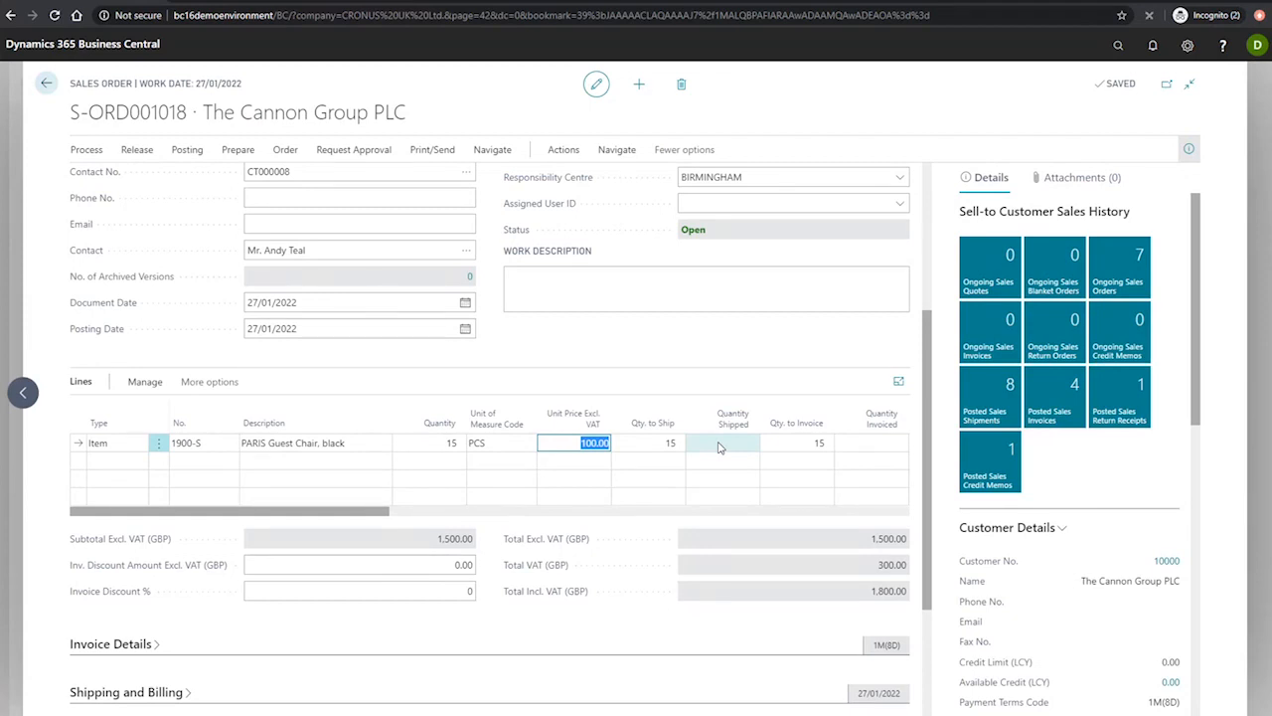
Step: Commit the 100.00 unit price, check Invoice Discount % is 0, and look up Sales & Receivables Setup
left_click(874, 537)
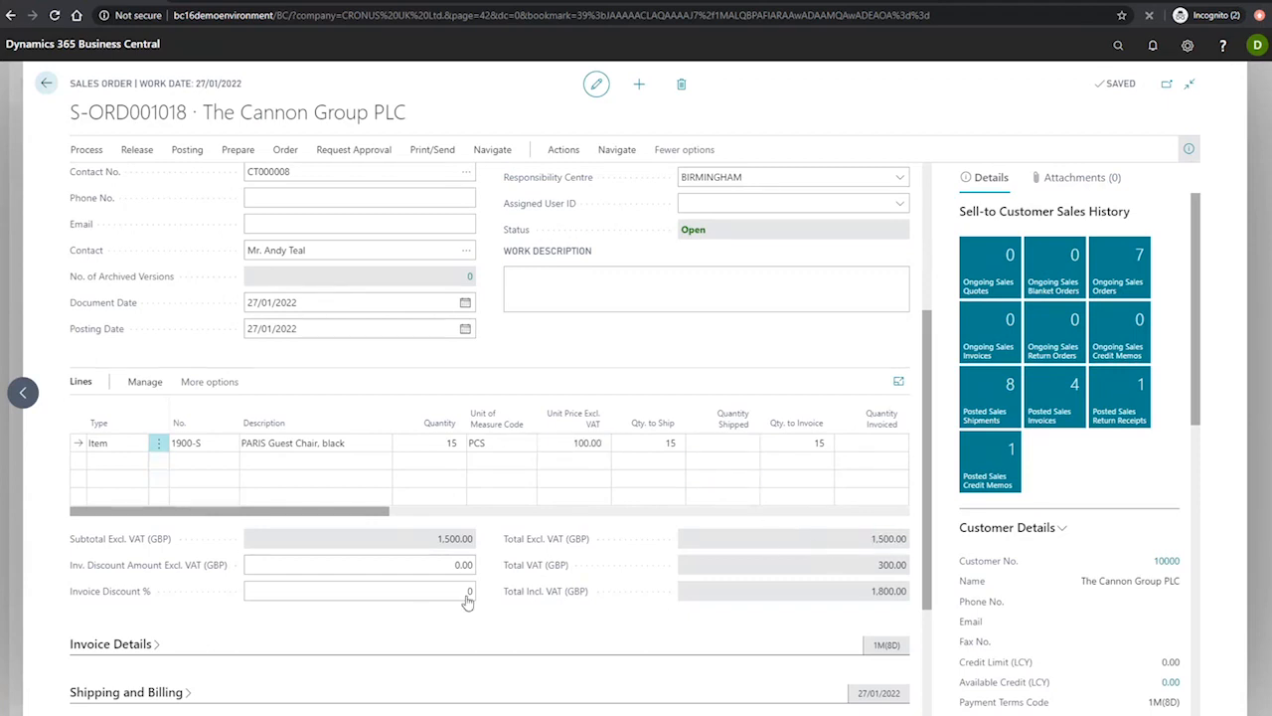
left_click(358, 591)
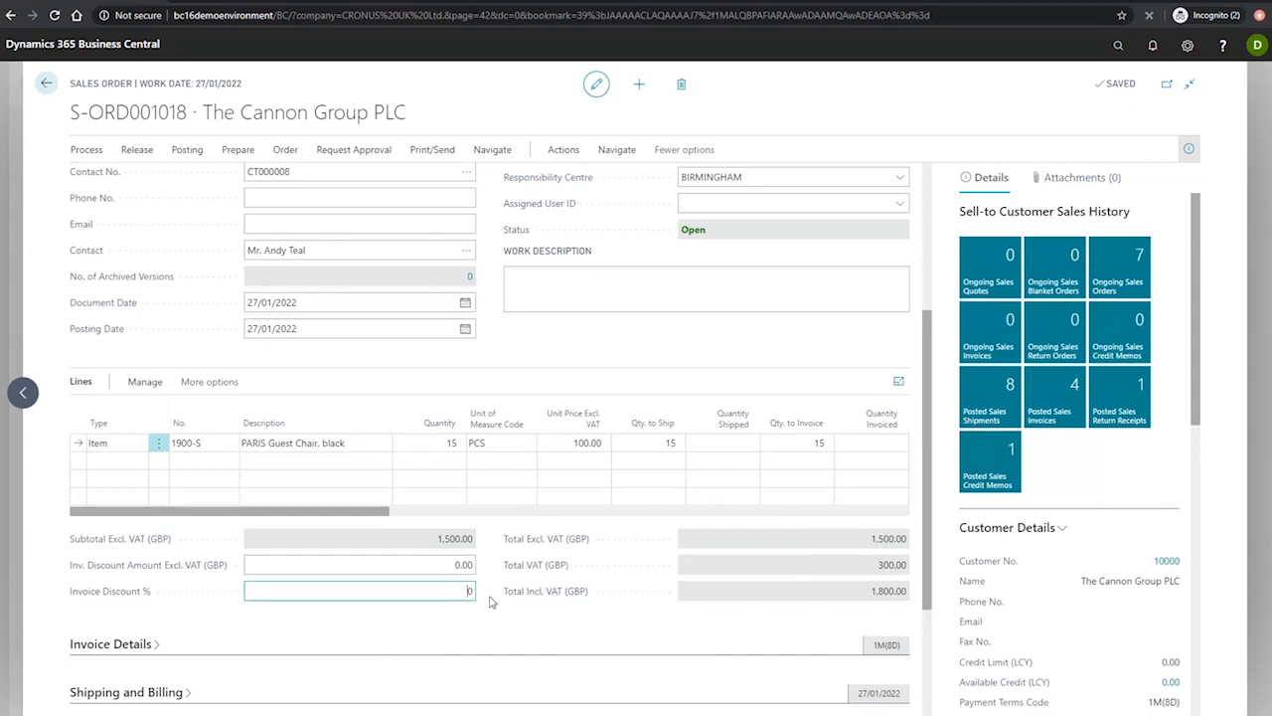
mouse_move(485, 608)
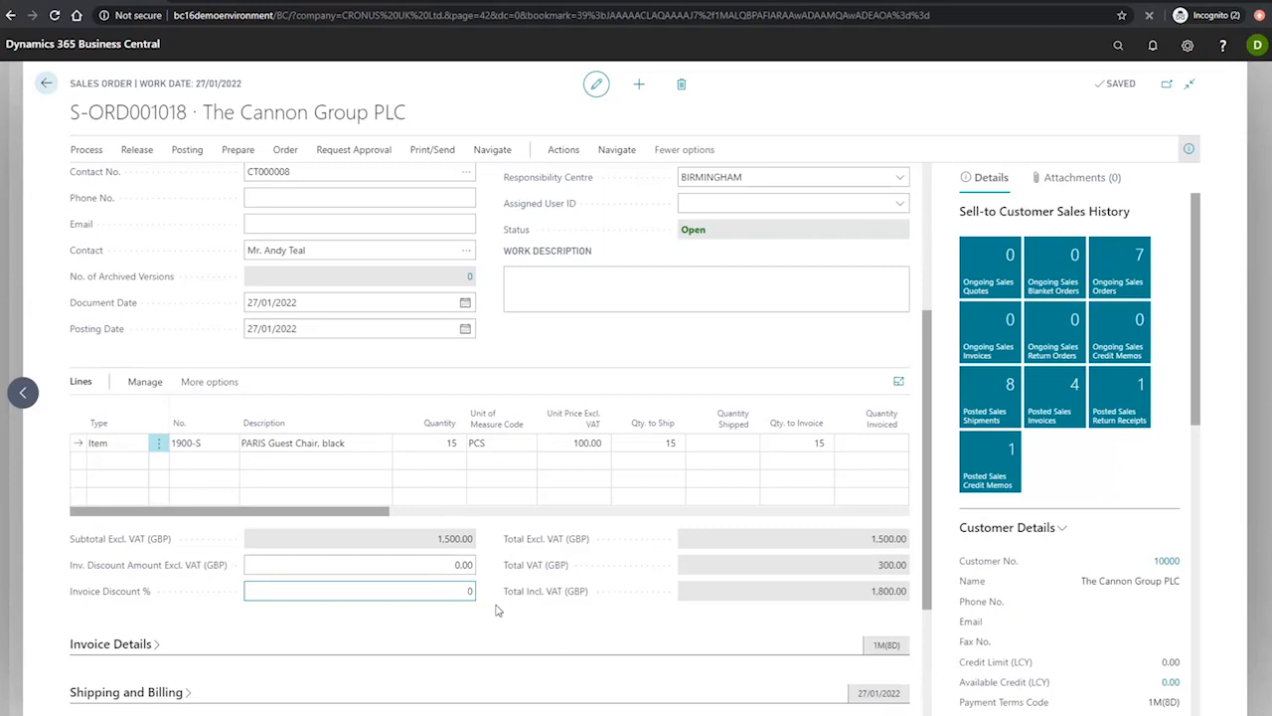
mouse_move(487, 634)
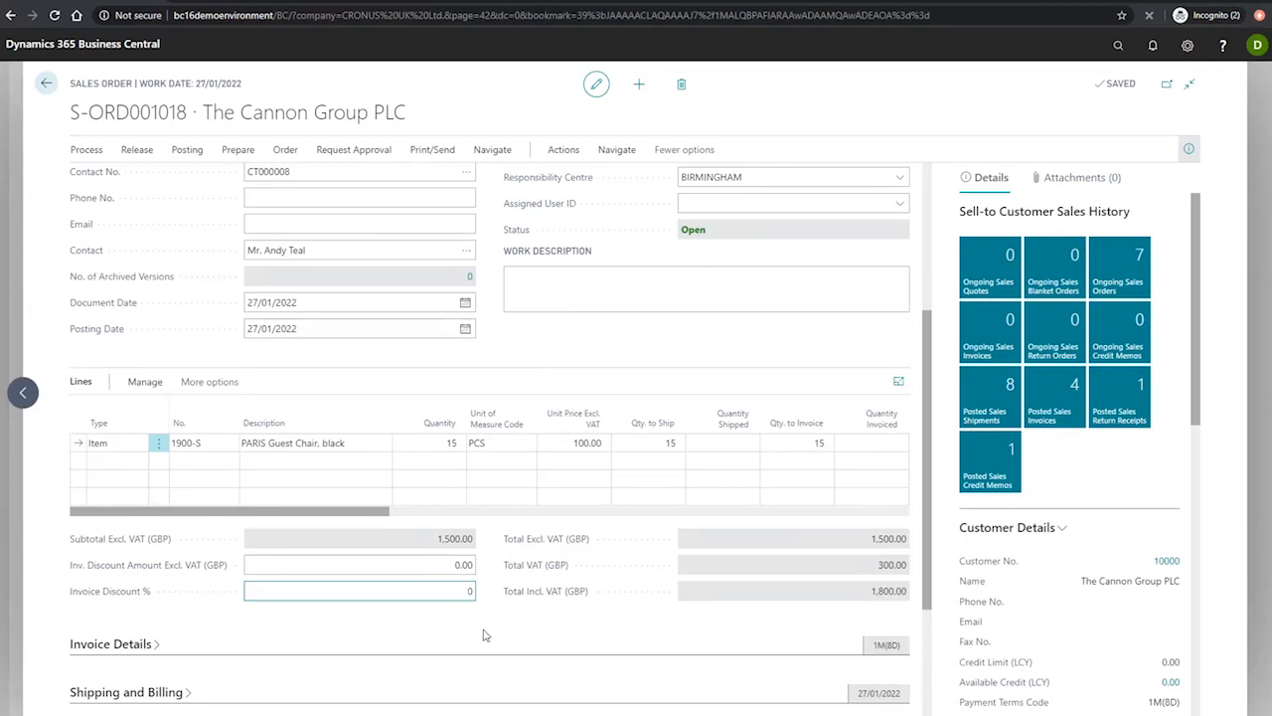
left_click(1117, 46)
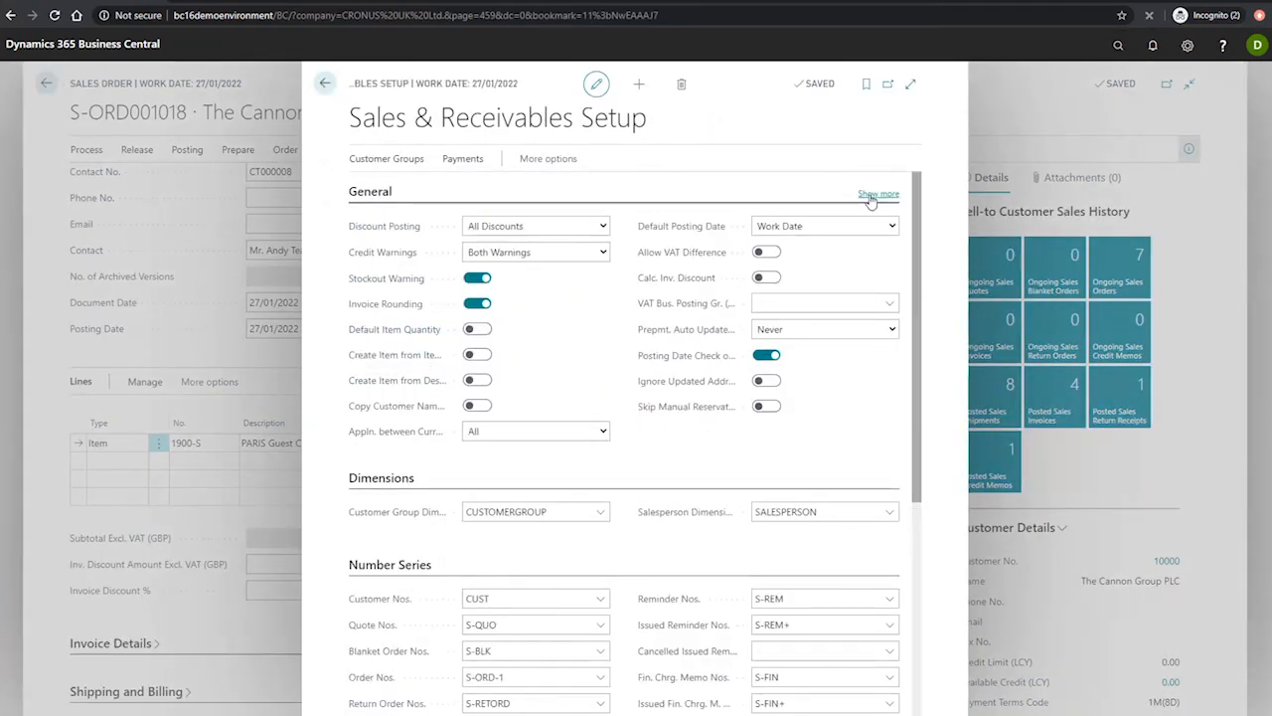
Step: Show all General FastTab fields to check Calc. Inv. Discount, then return to the order
left_click(878, 193)
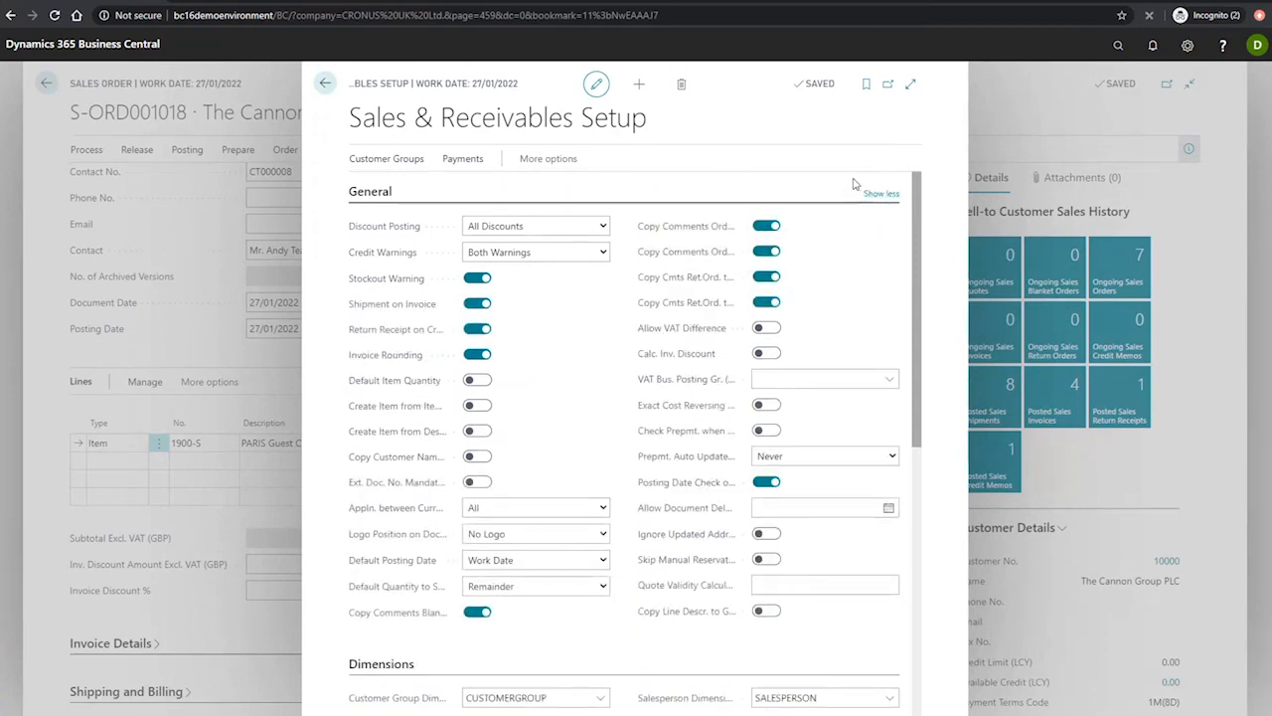
mouse_move(882, 352)
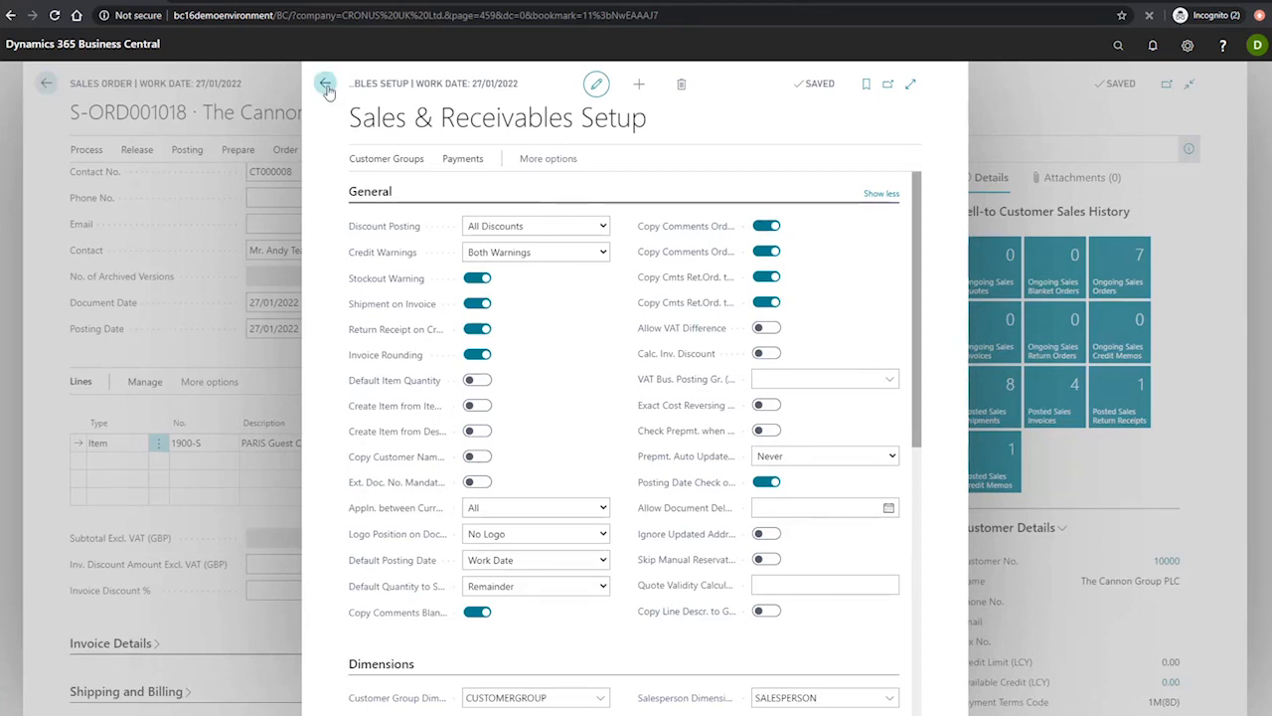
left_click(326, 83)
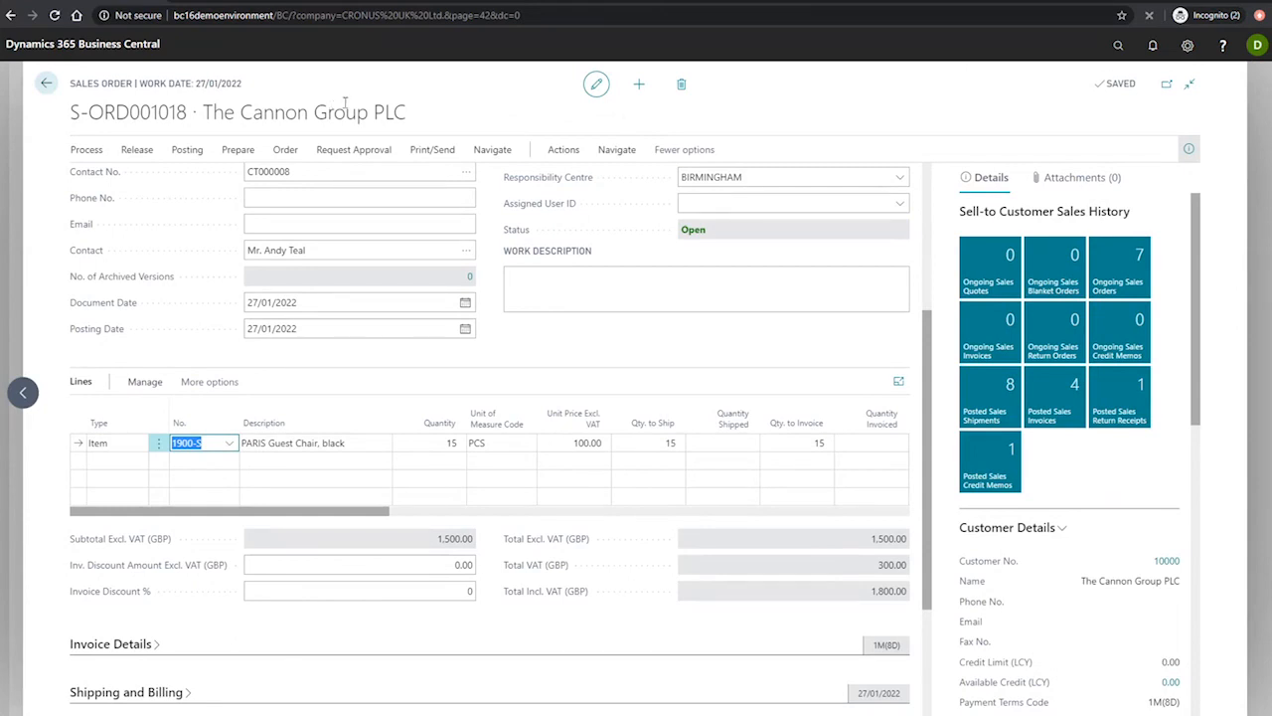
mouse_move(477, 97)
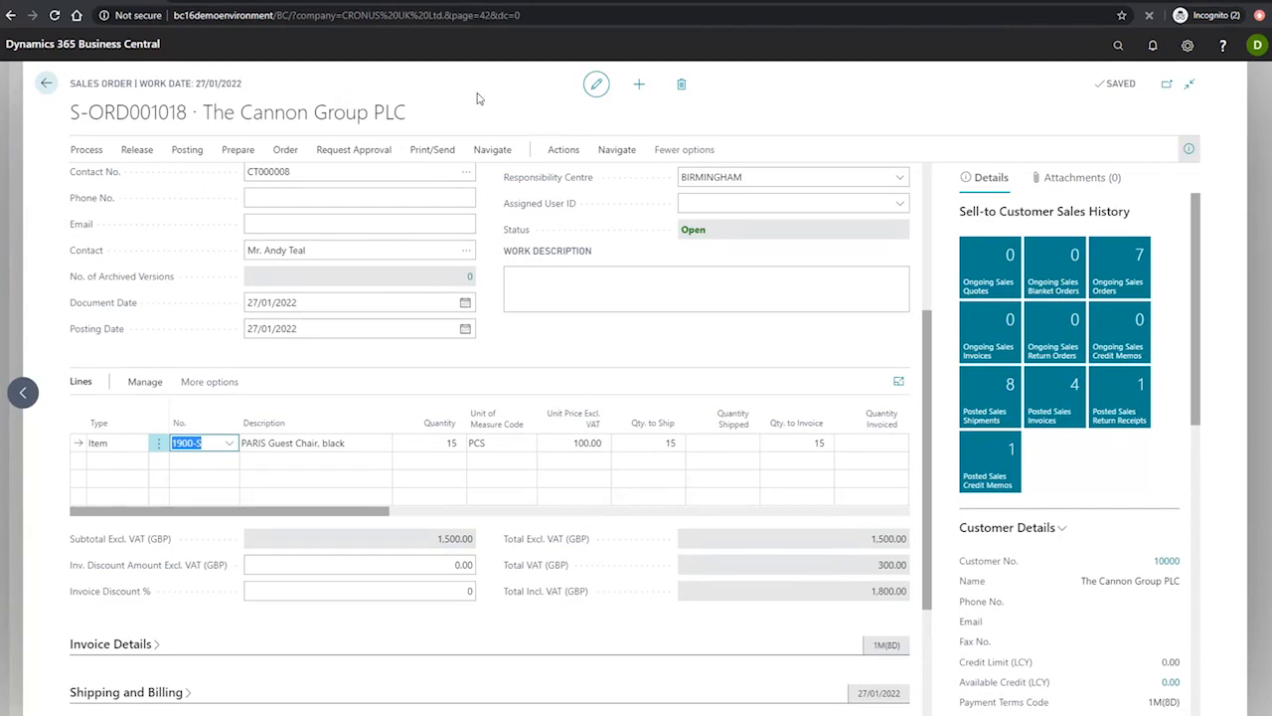
Step: Run Calculate Invoice Discount from Actions > Functions and confirm with Yes
left_click(564, 149)
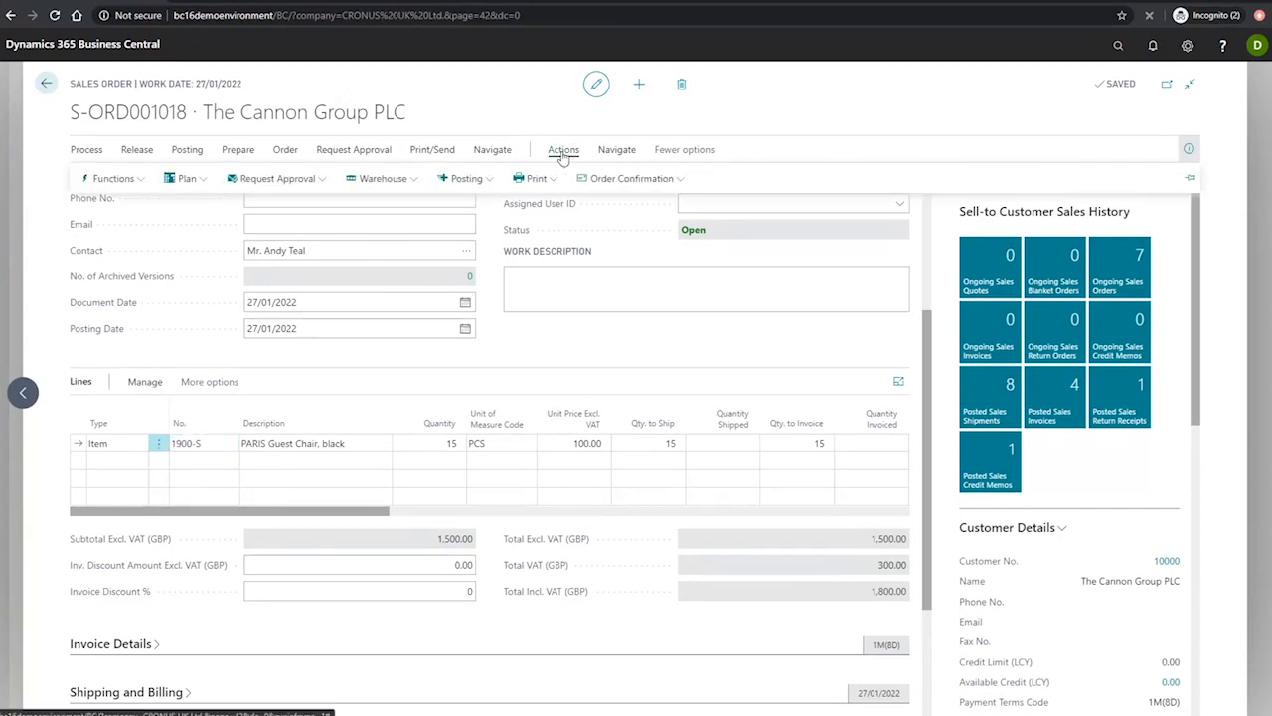
left_click(114, 179)
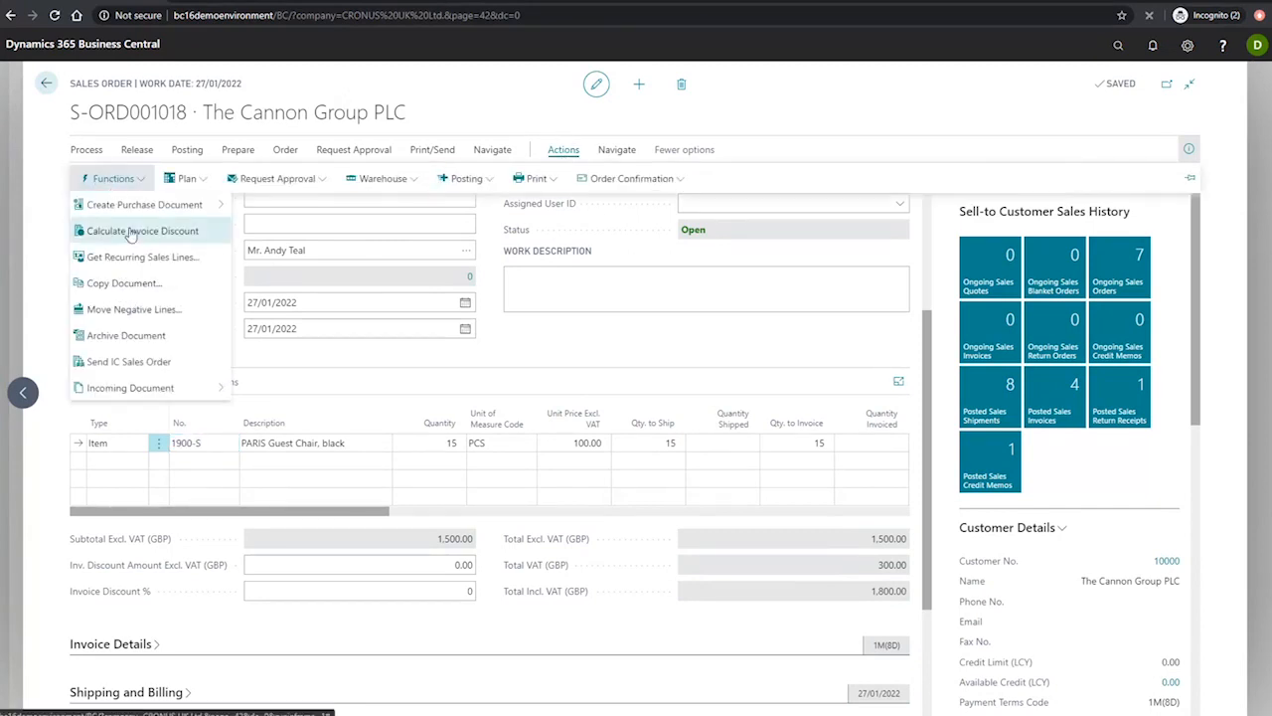
left_click(141, 230)
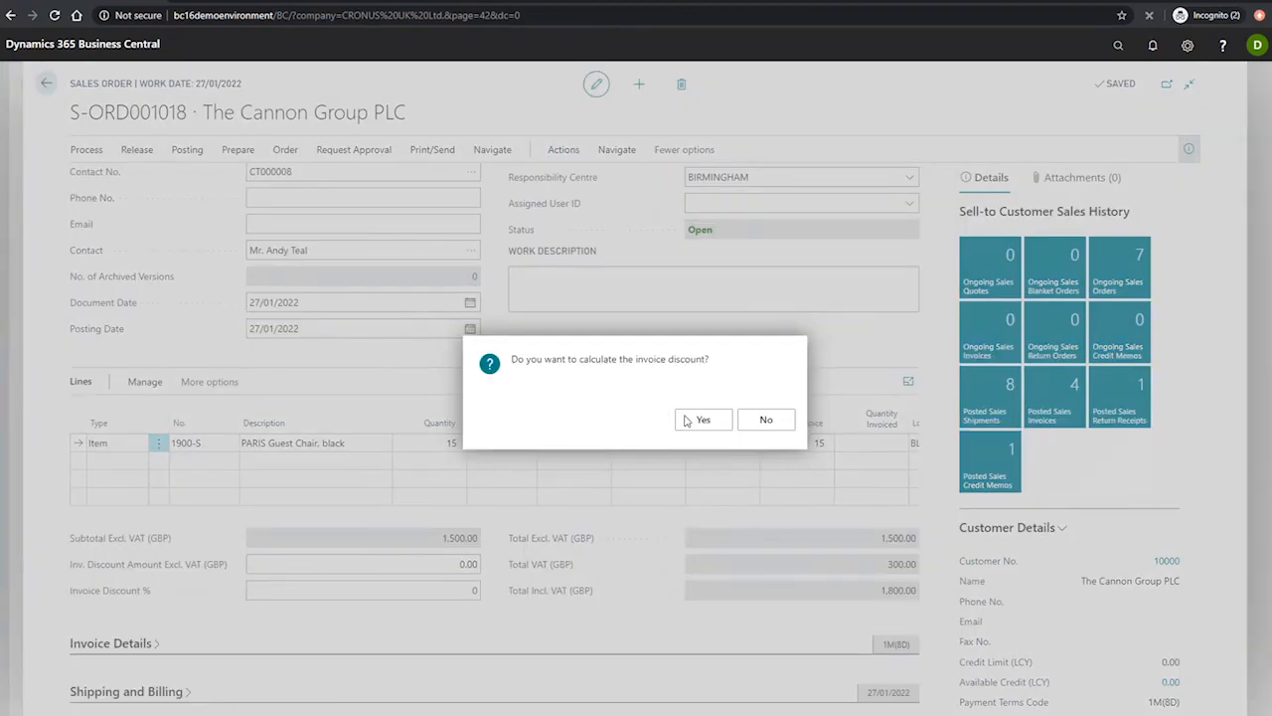
left_click(704, 417)
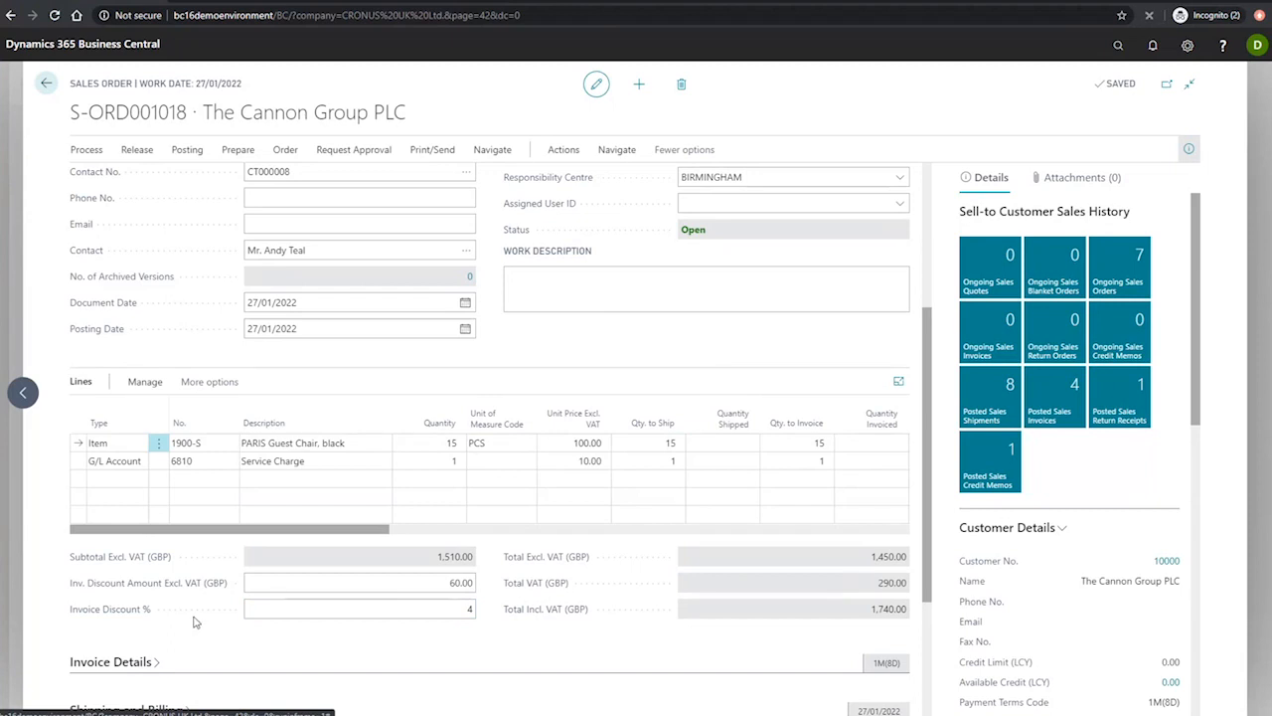
Step: Verify Invoice Discount % shows 4 and the 10.00 Service Charge line was added
left_click(358, 609)
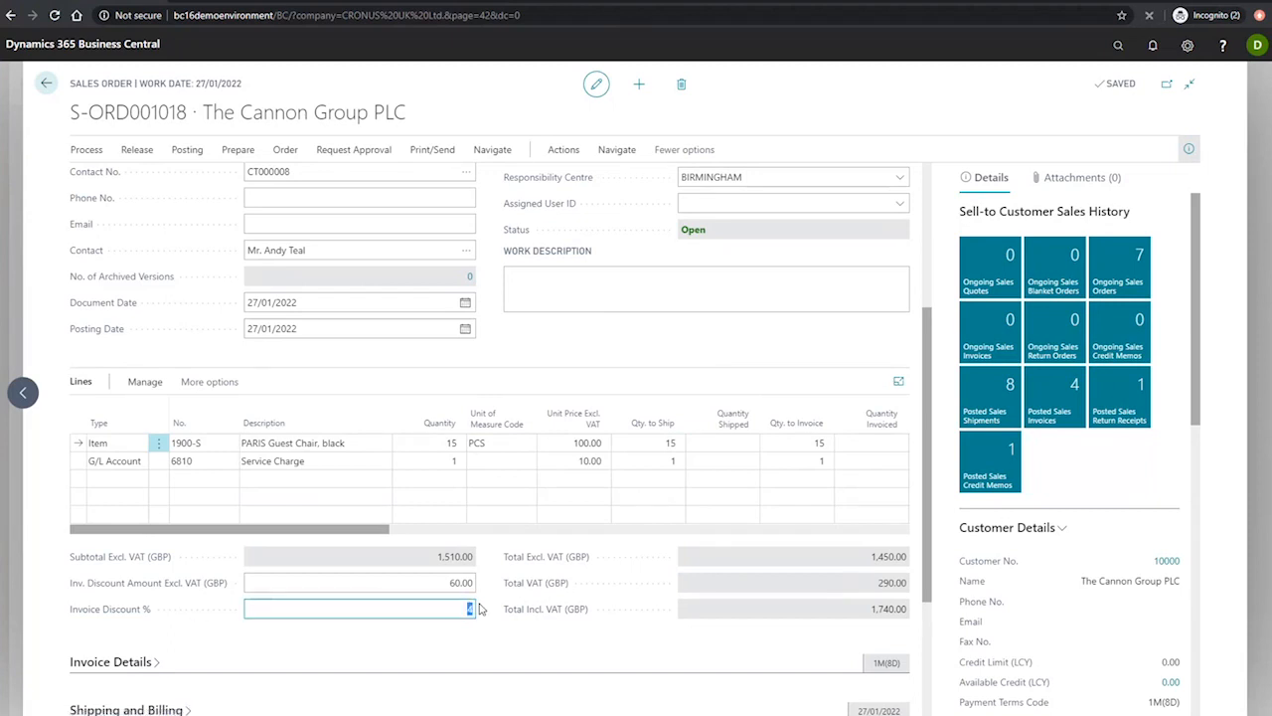
type("4")
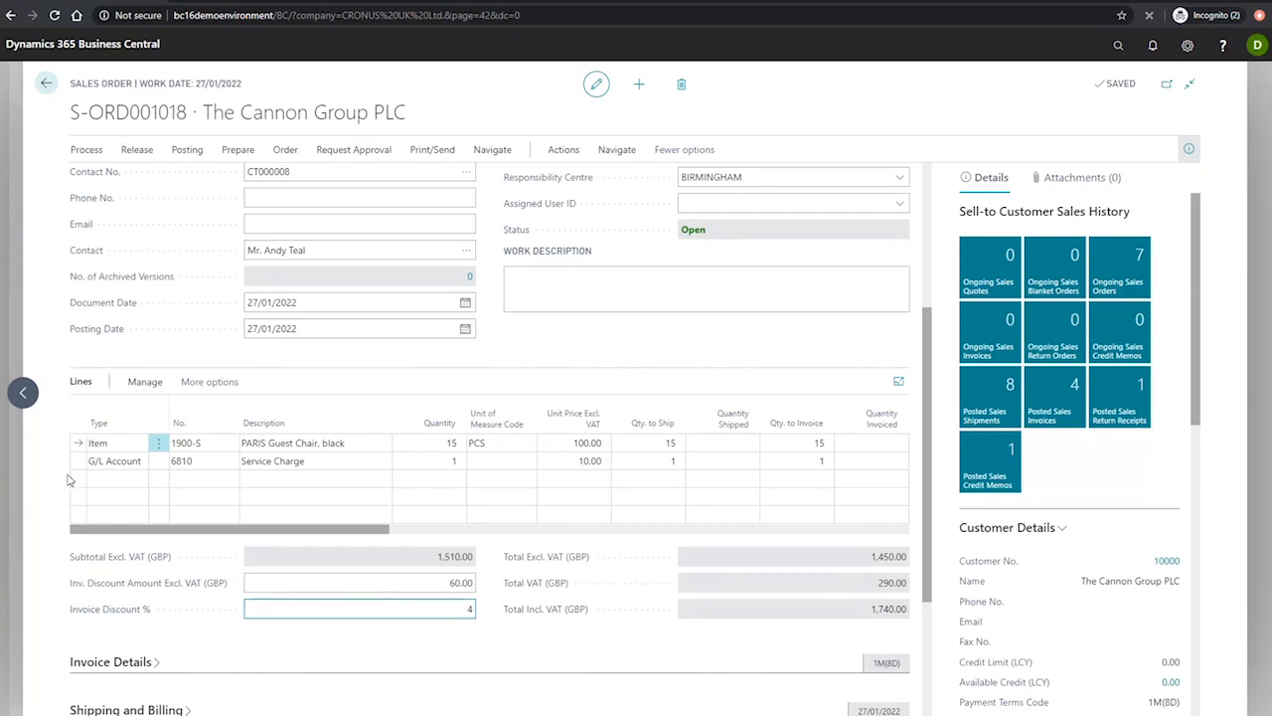
left_click(116, 462)
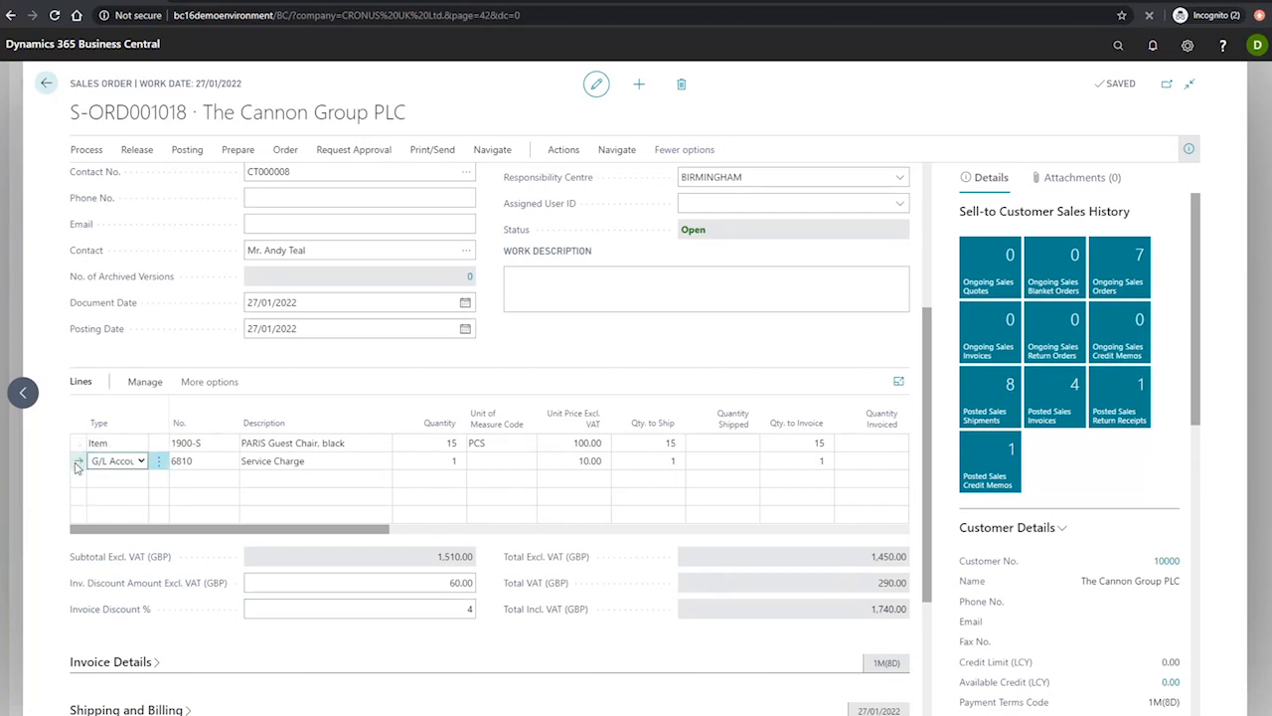